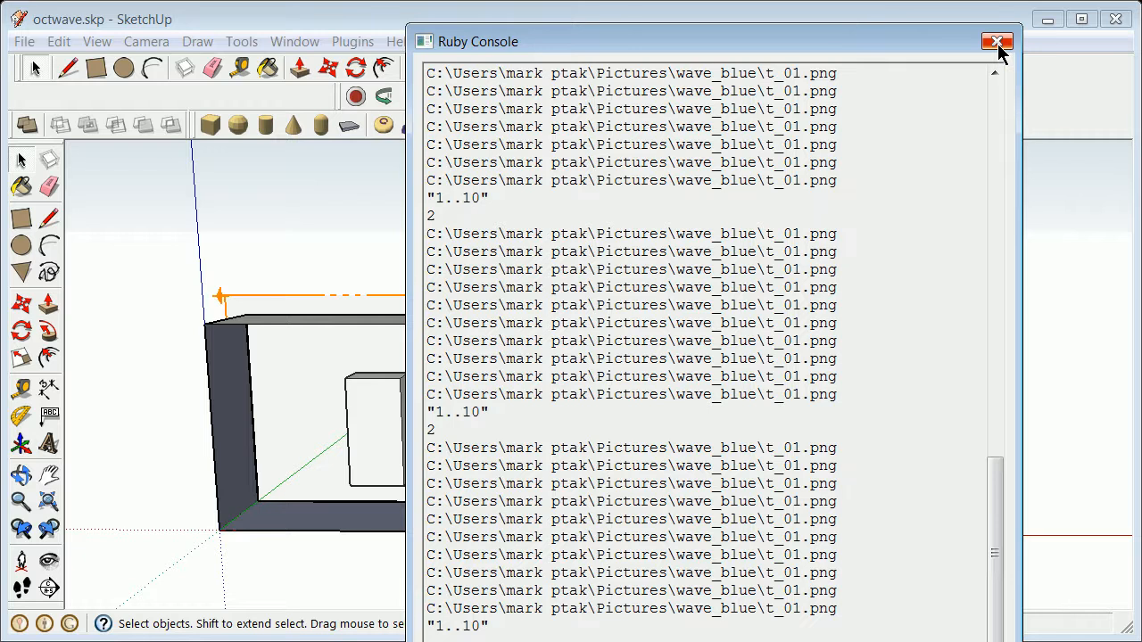
Close the Ruby Console so the frame model with the small block is visible.
left_click(996, 41)
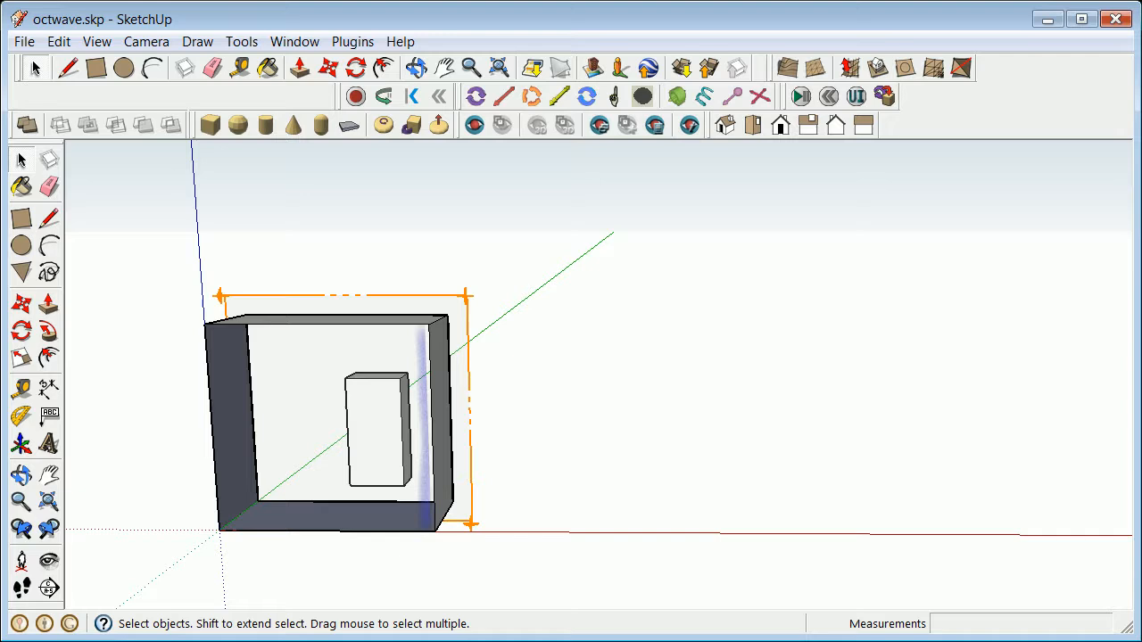
mouse_move(375, 419)
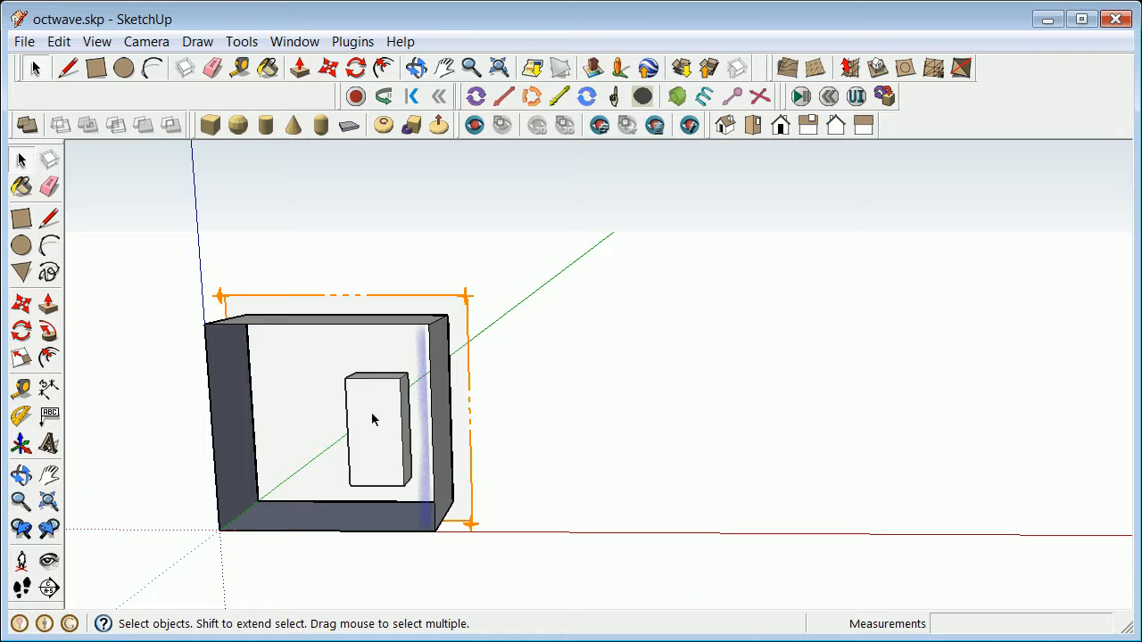
mouse_move(386, 397)
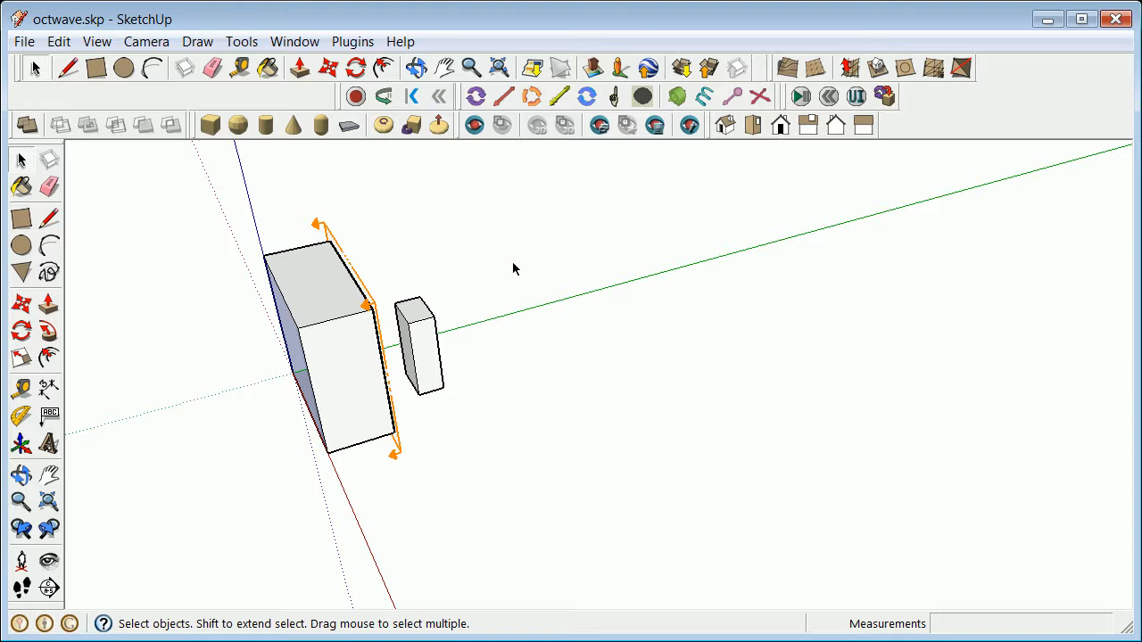
Make the small block inside the frame its own group, then orbit toward a front view.
left_click(415, 361)
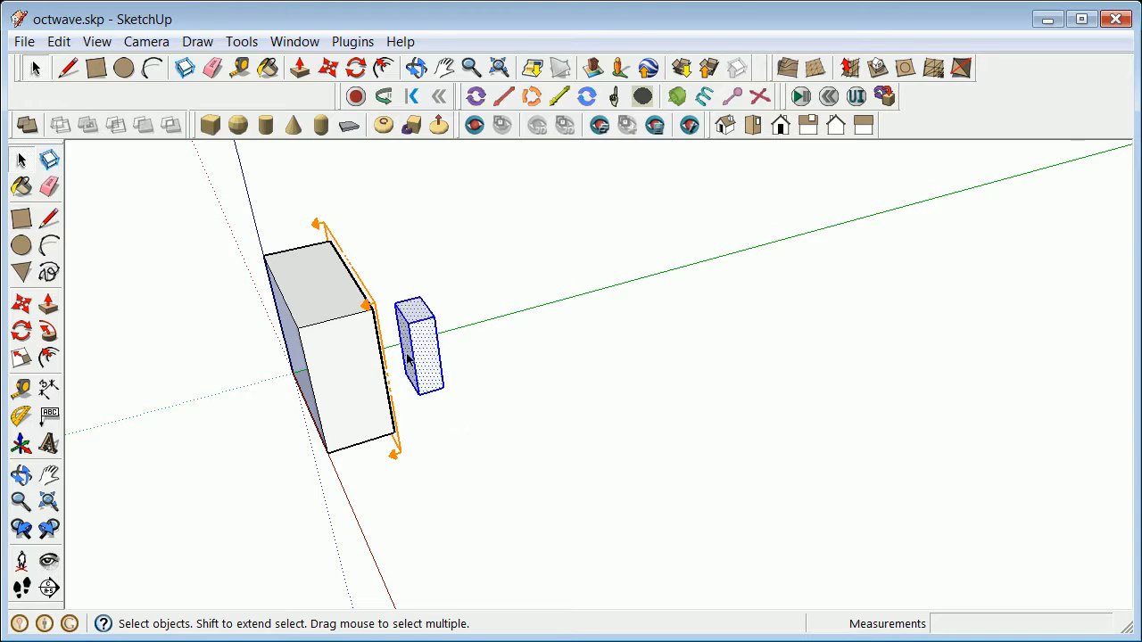
right_click(410, 361)
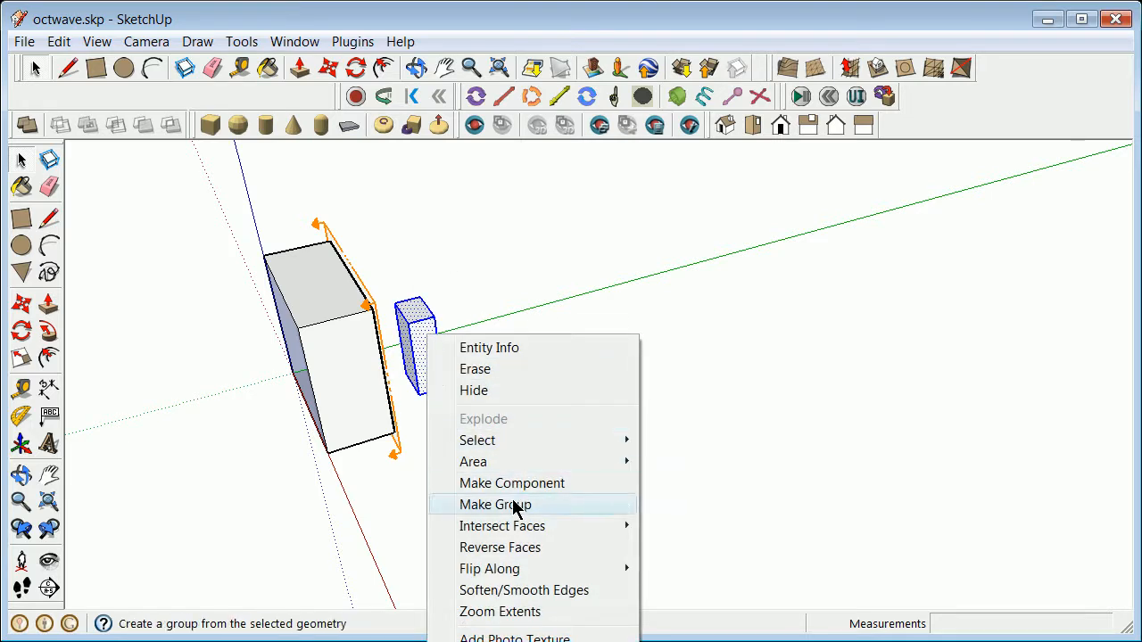
left_click(495, 504)
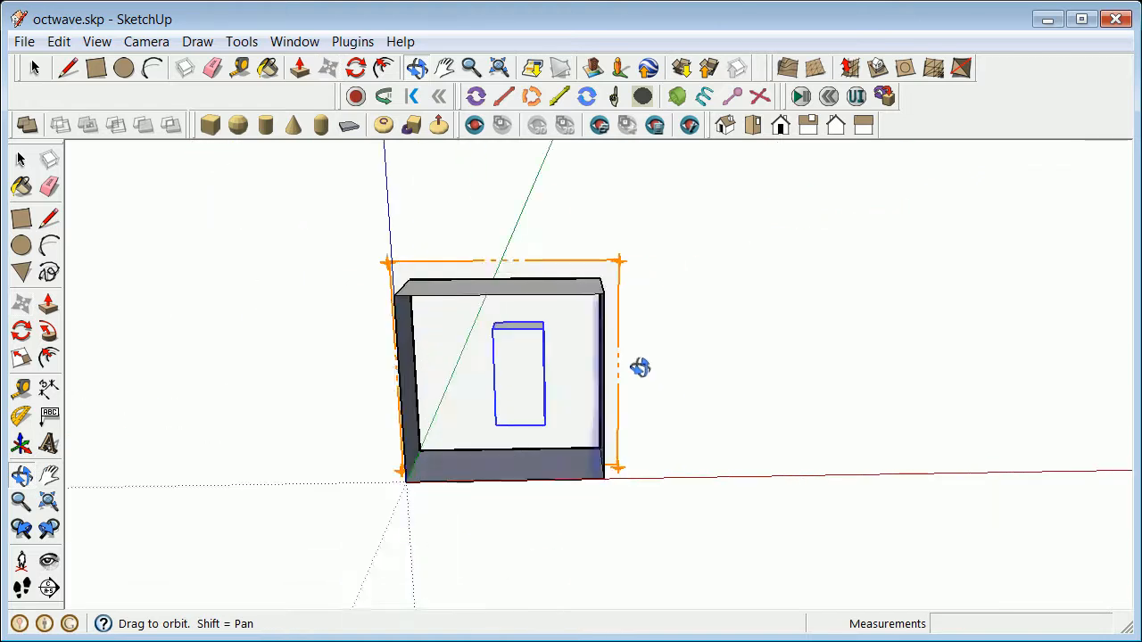
left_click_drag(639, 367, 594, 407)
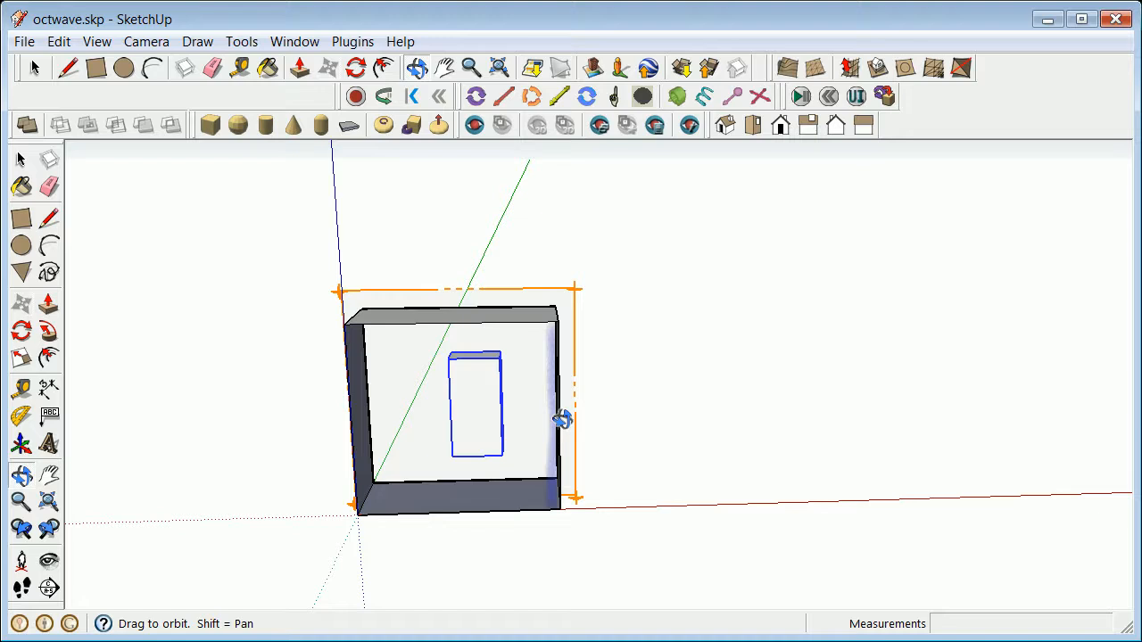
left_click_drag(562, 419, 521, 433)
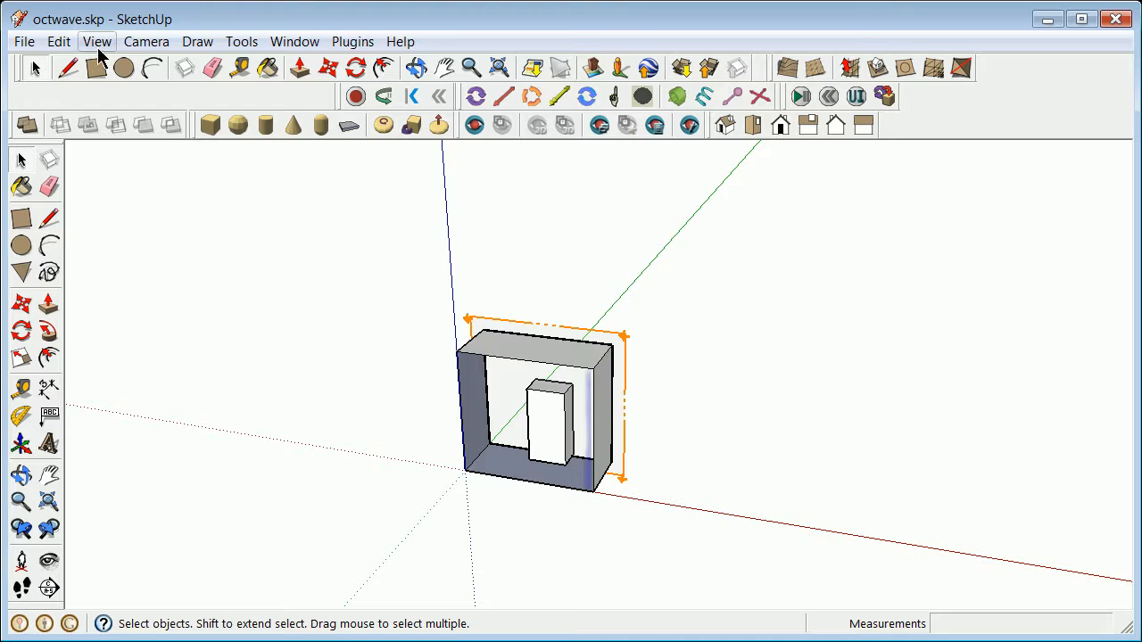
left_click(99, 41)
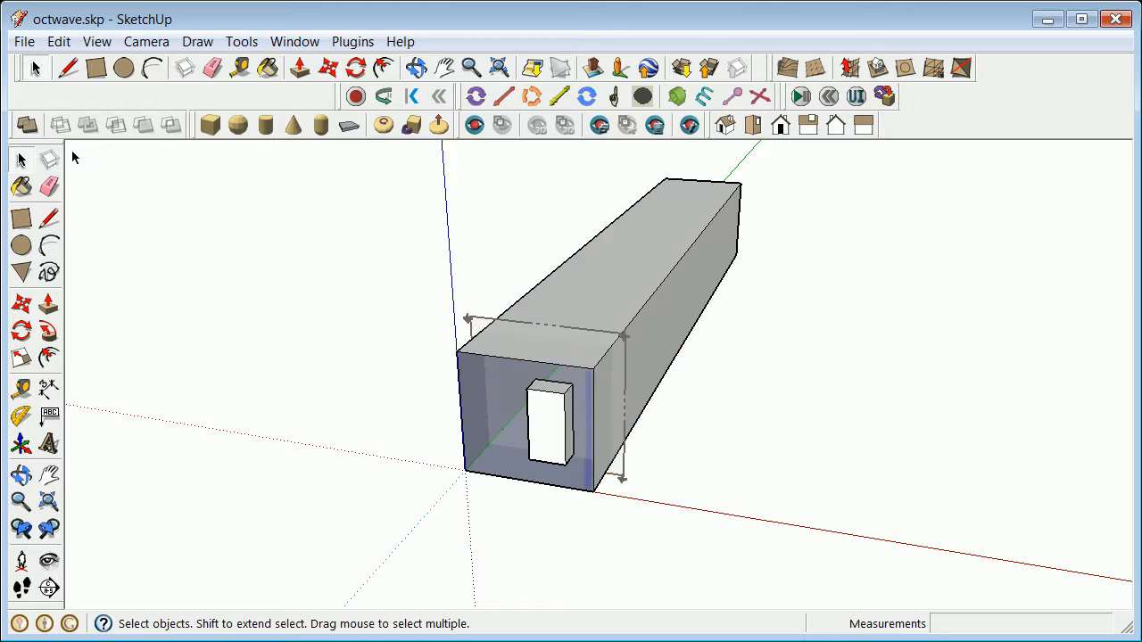
left_click(97, 41)
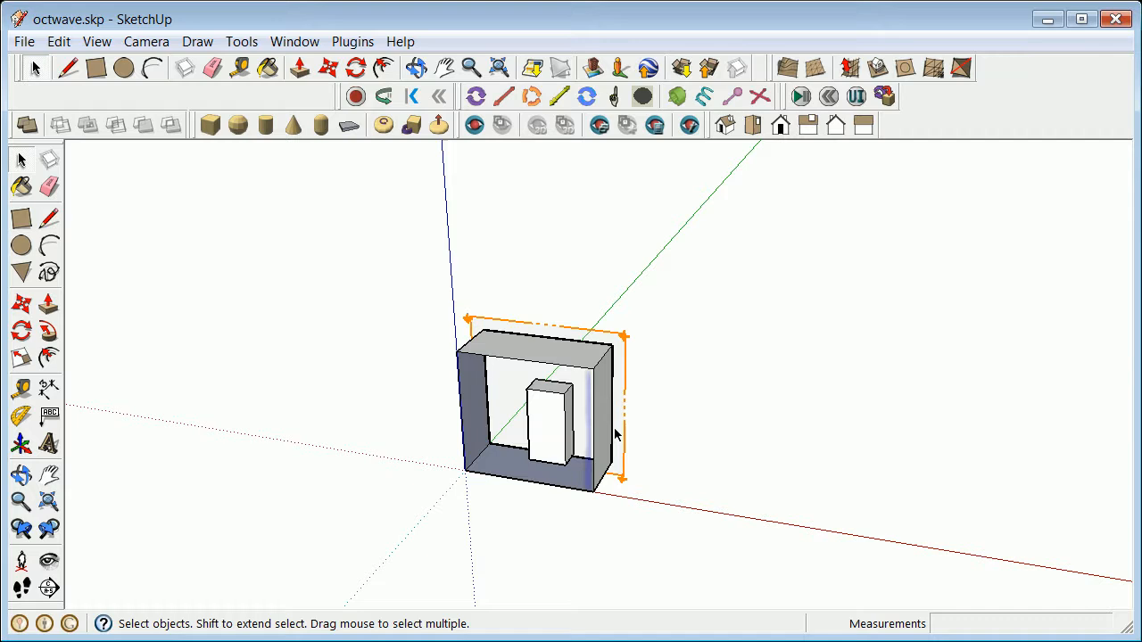
mouse_move(573, 532)
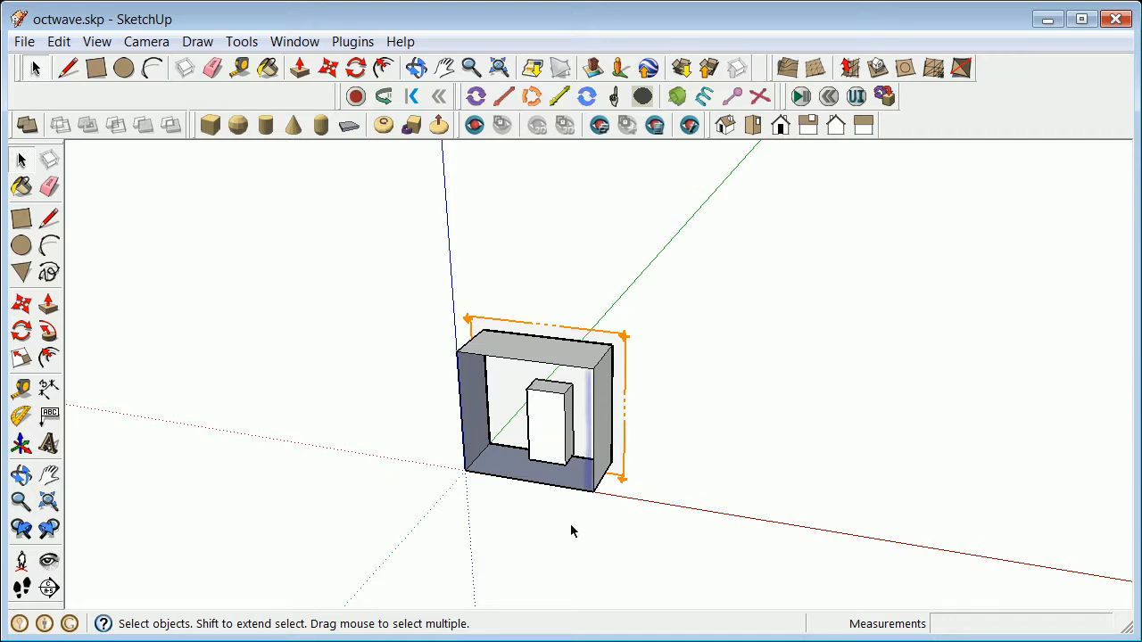
mouse_move(715, 571)
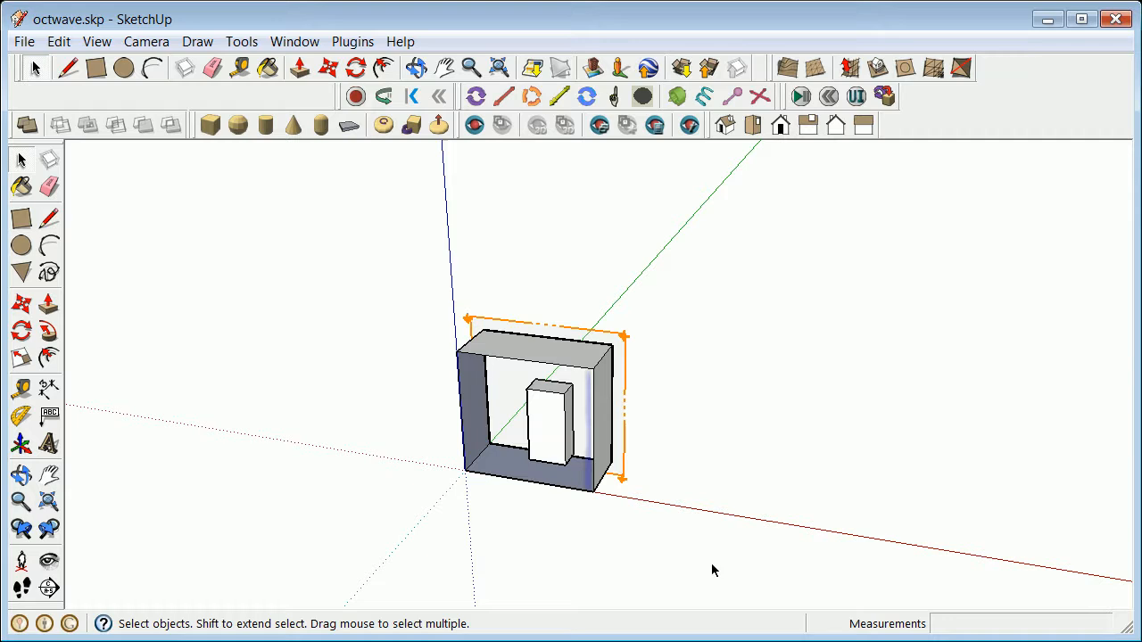
mouse_move(444, 181)
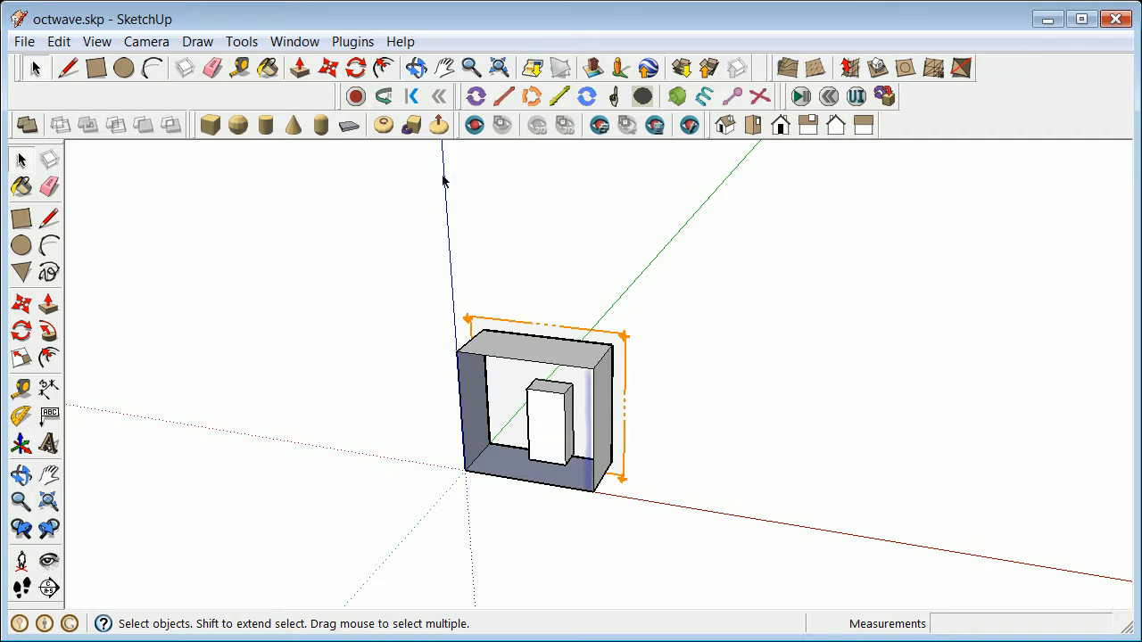
Reopen the Ruby Console from the Window menu and evaluate 3+7, returning 10.
left_click(294, 41)
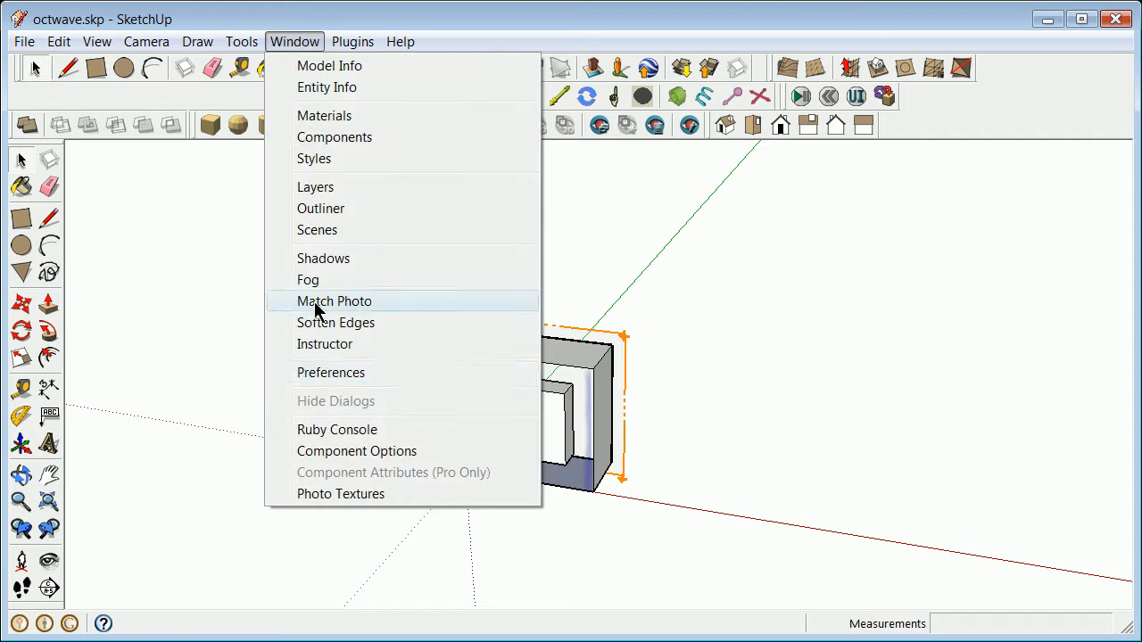
left_click(336, 429)
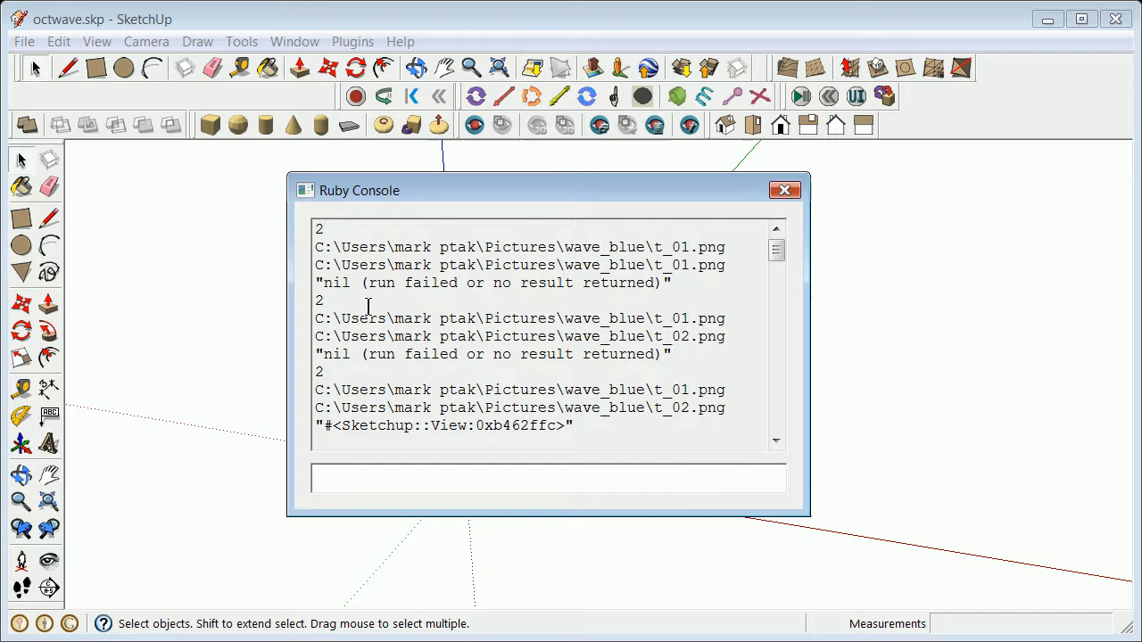
type("3")
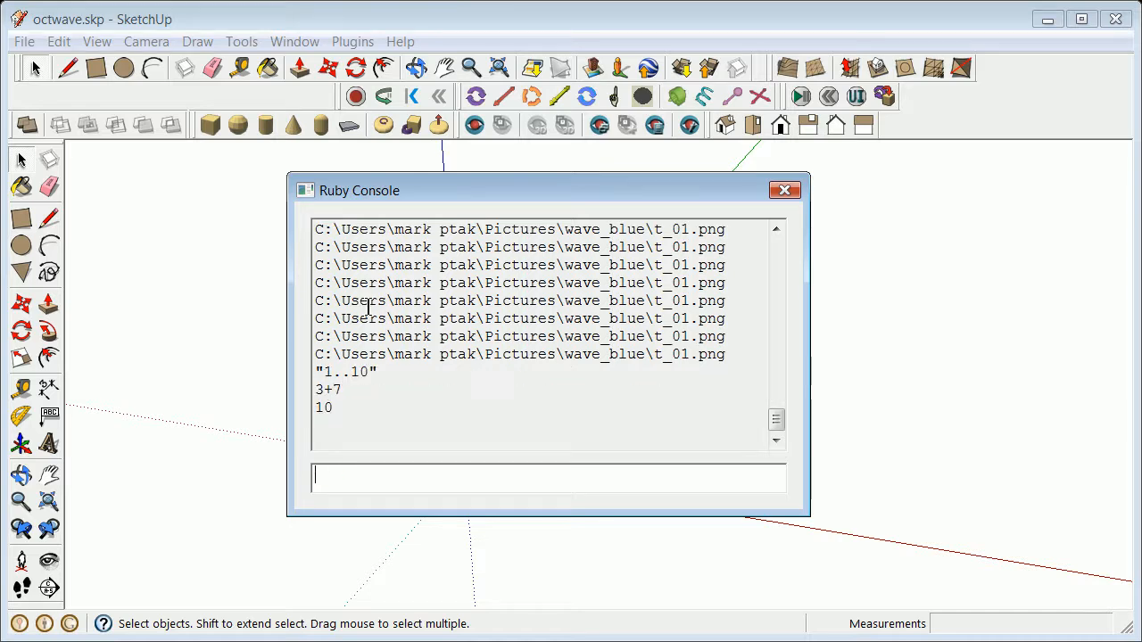
mouse_move(299, 507)
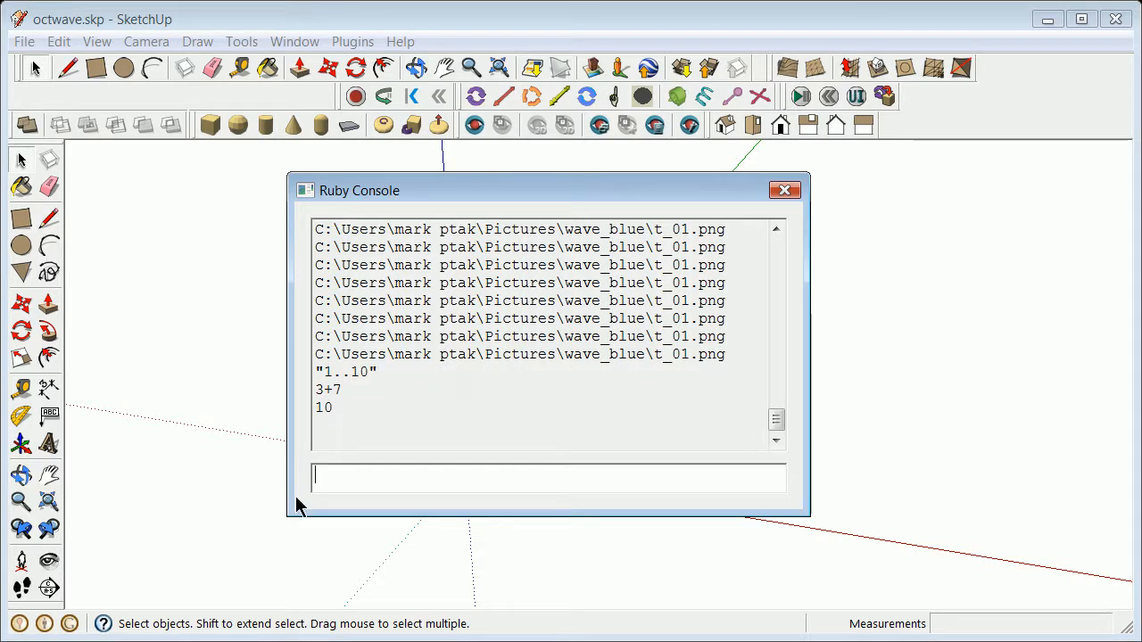
mouse_move(649, 193)
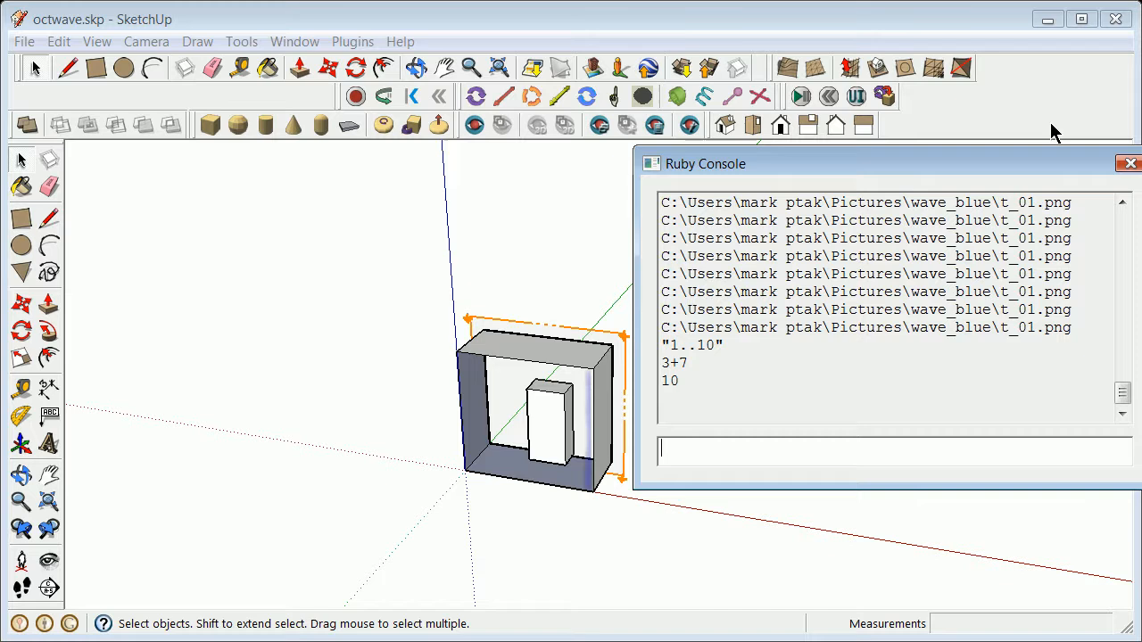
Open the Ruby Code Editor showing the wave texture-switching script.
left_click(1128, 161)
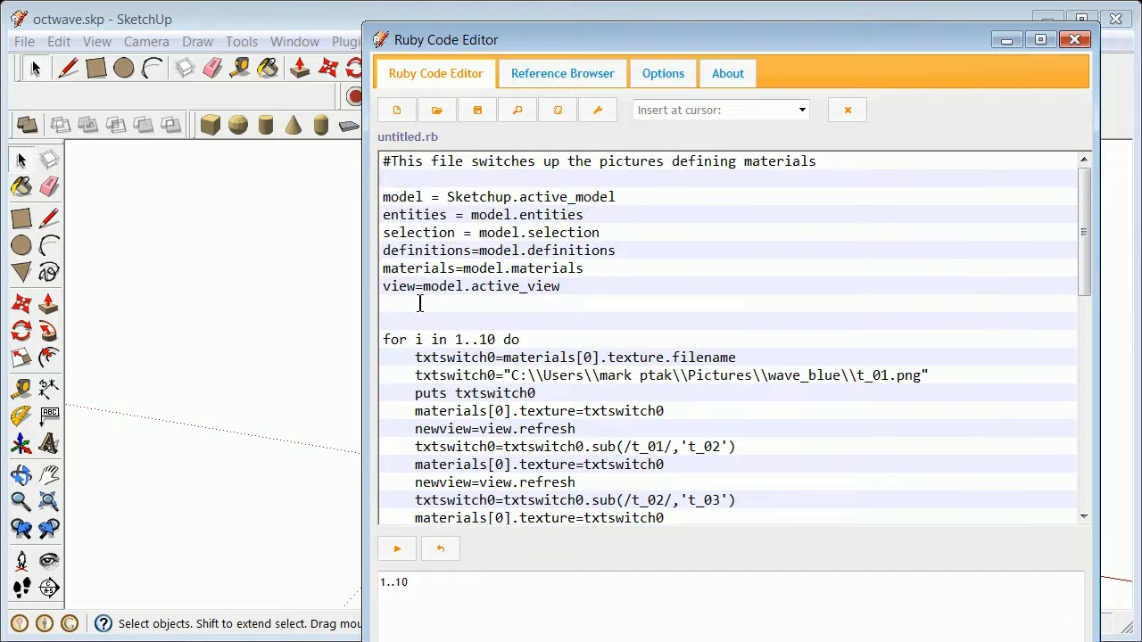
mouse_move(503, 339)
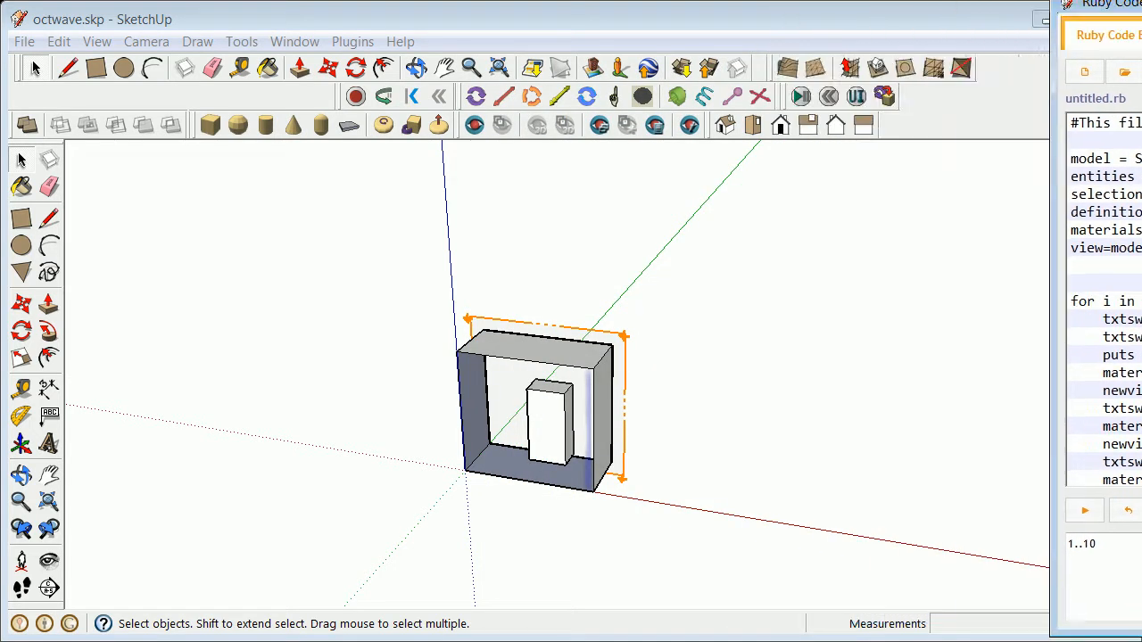
Run the wave texture script from the Ruby Code Editor, returning 1..10.
left_click(1083, 510)
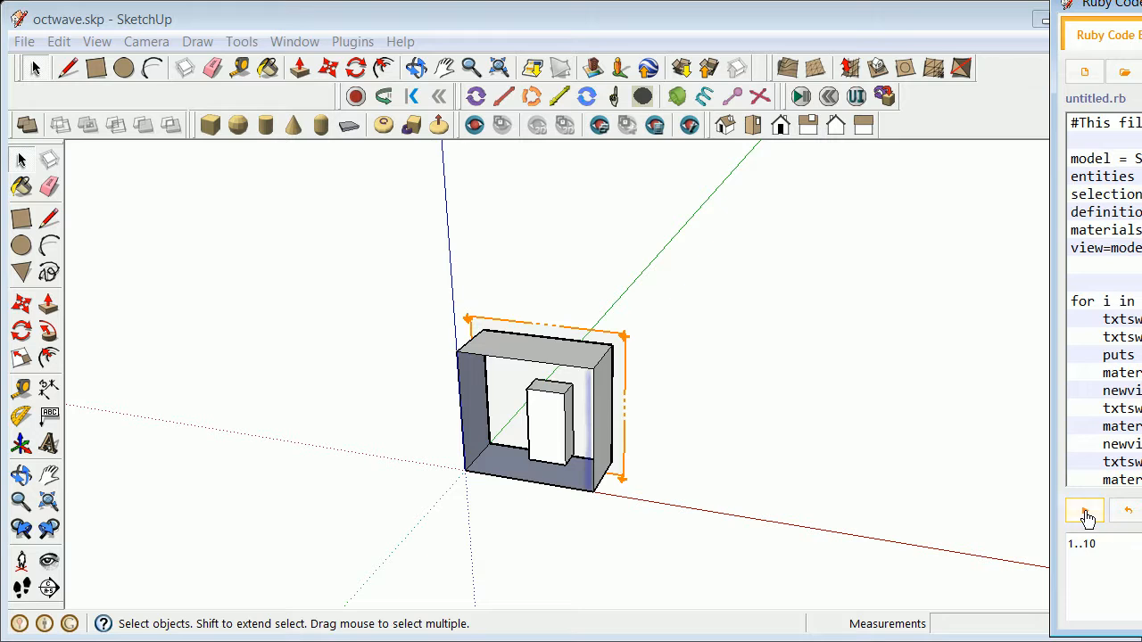
left_click(1081, 510)
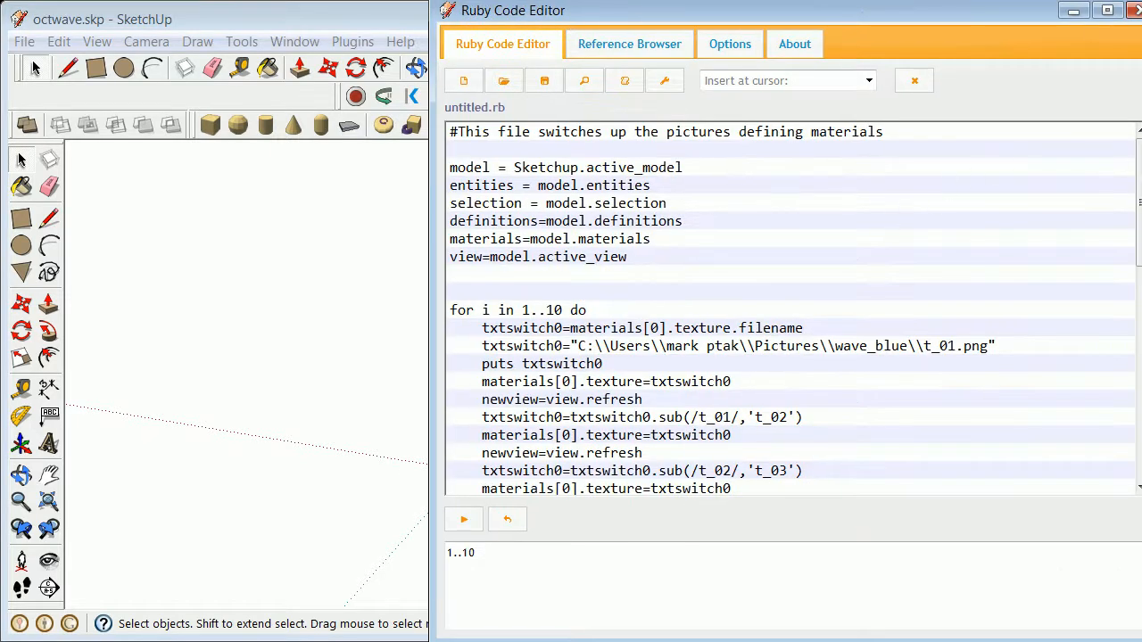
scroll("down", 3)
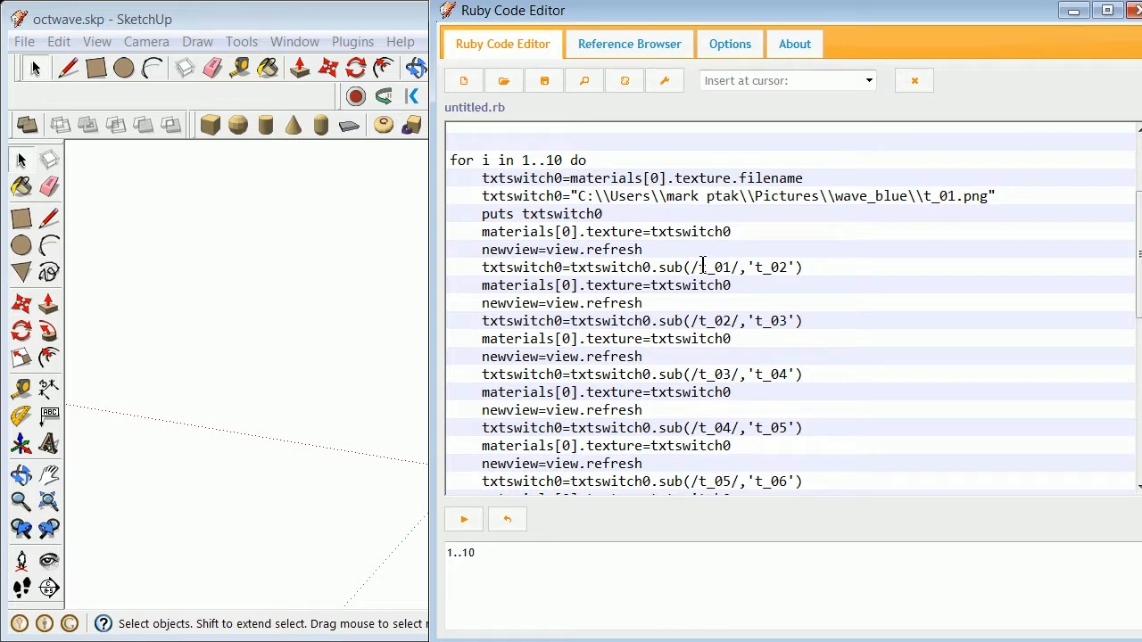
mouse_move(700, 510)
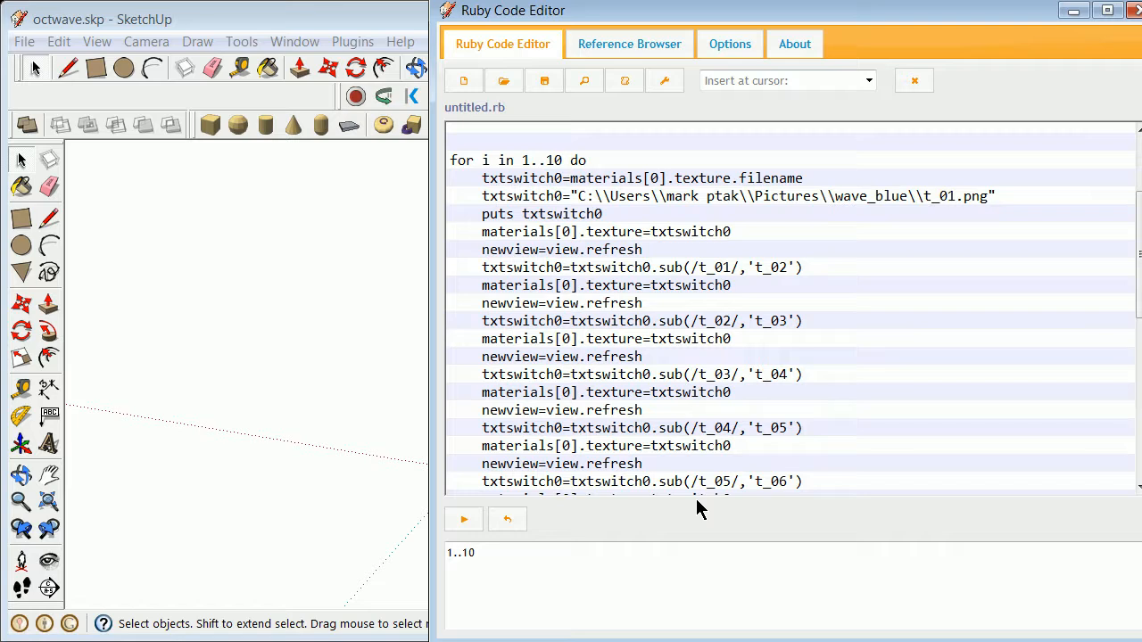
mouse_move(773, 24)
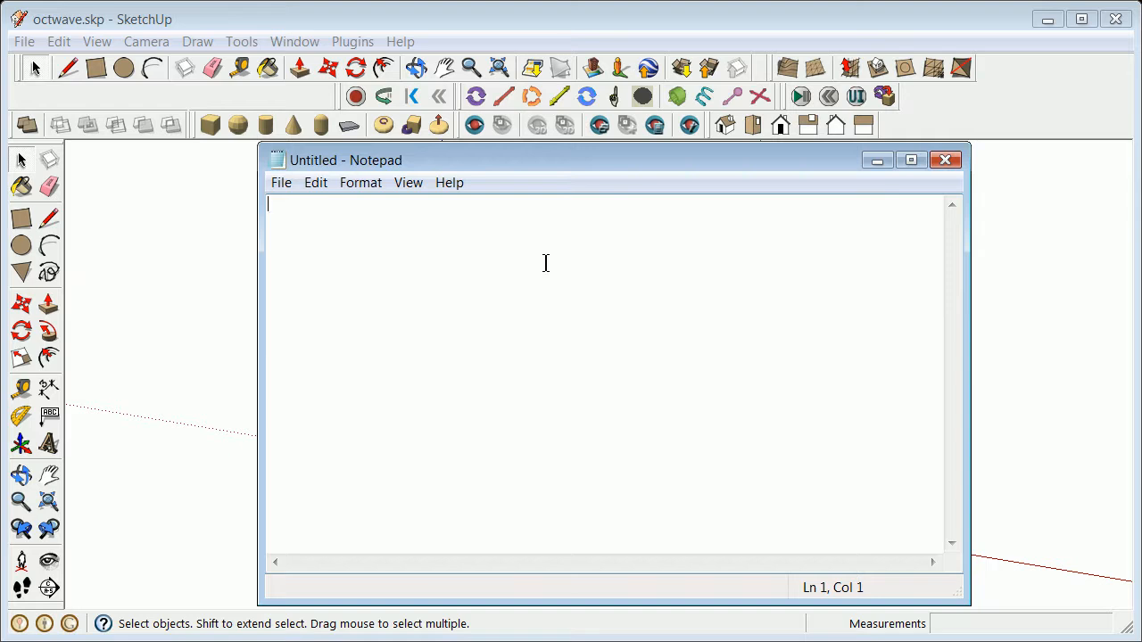
mouse_move(293, 231)
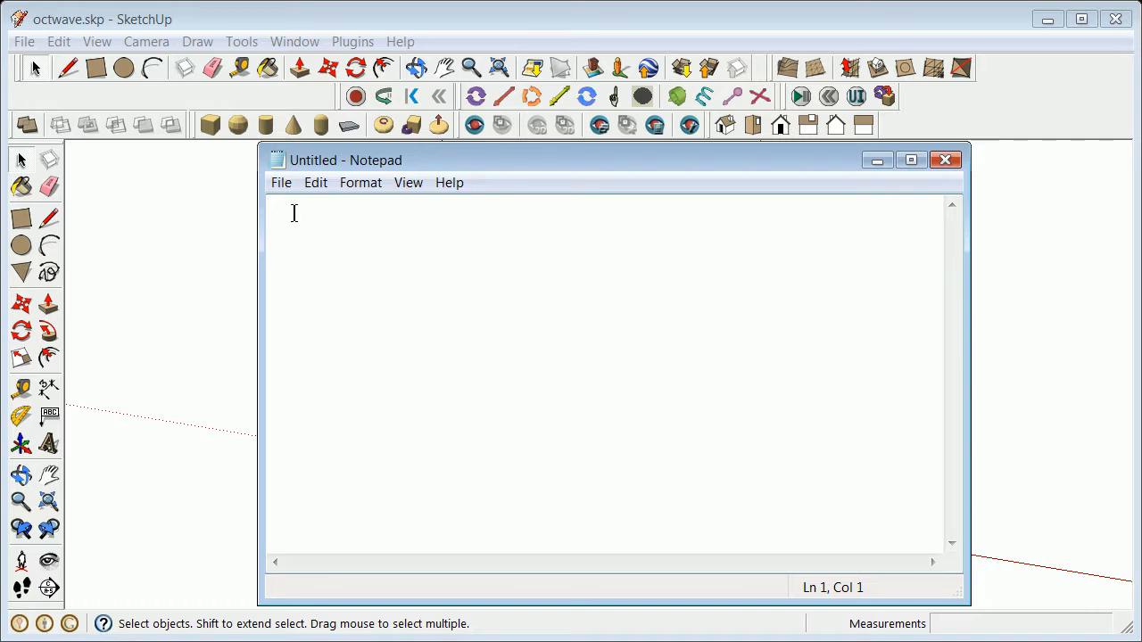
Type puts "mark" into the blank Notepad note, reposition the window, and close it.
left_click(304, 214)
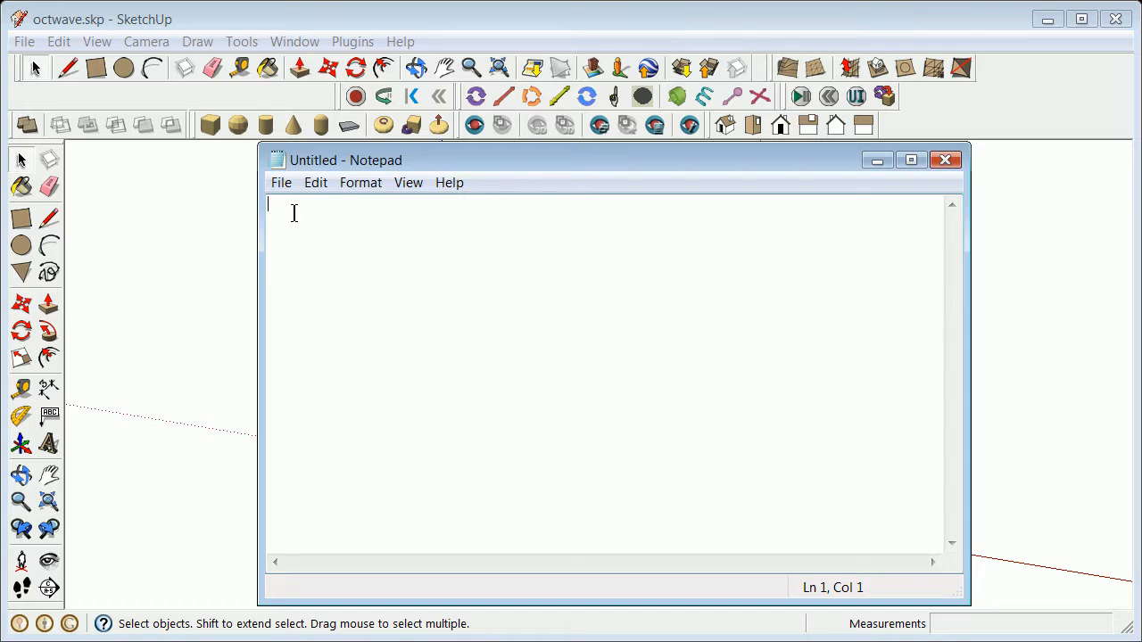
mouse_move(428, 161)
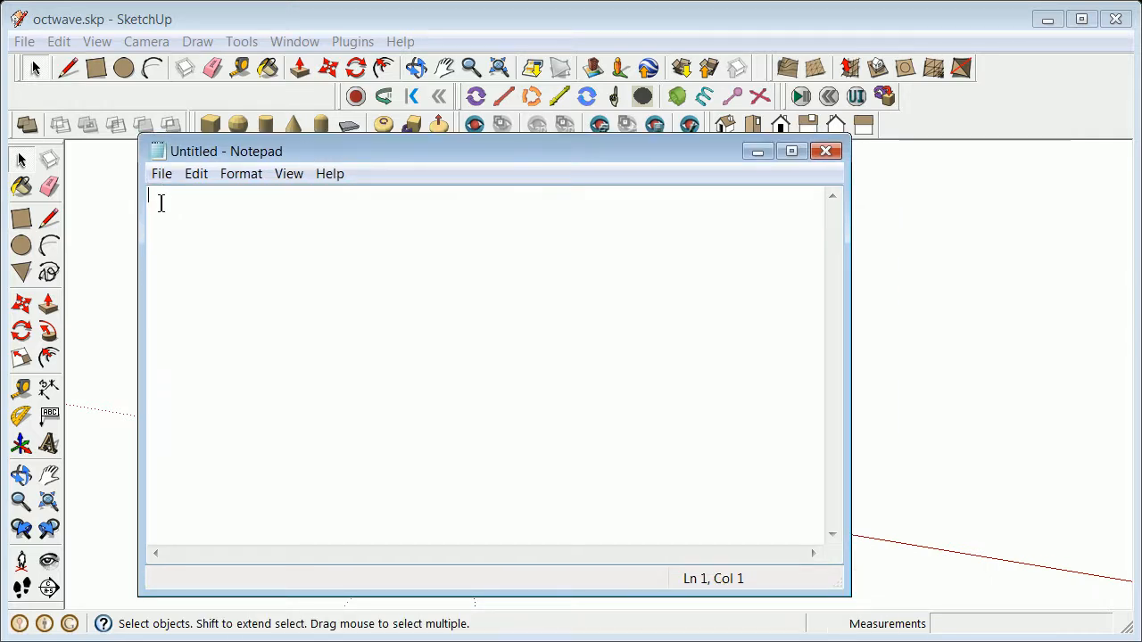
mouse_move(187, 212)
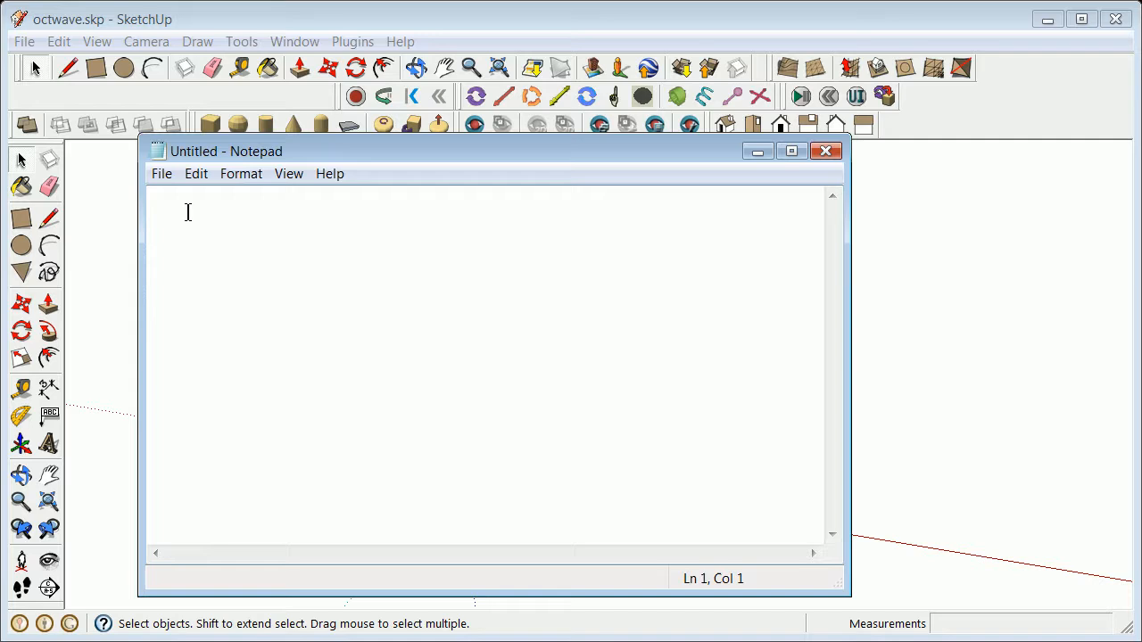
type("p")
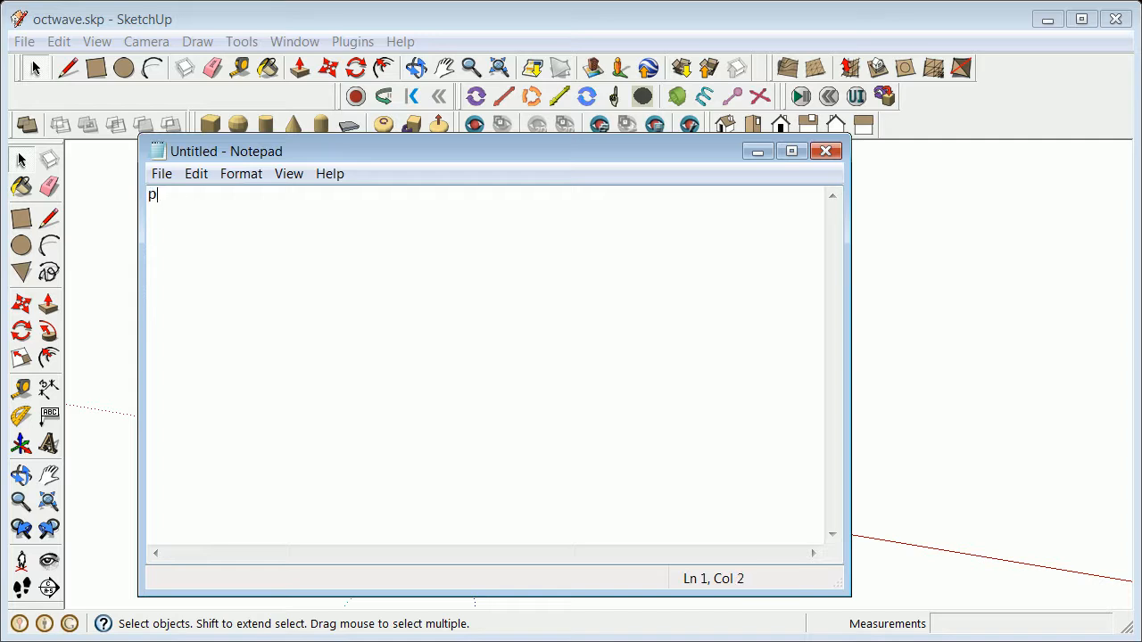
type("uts \"")
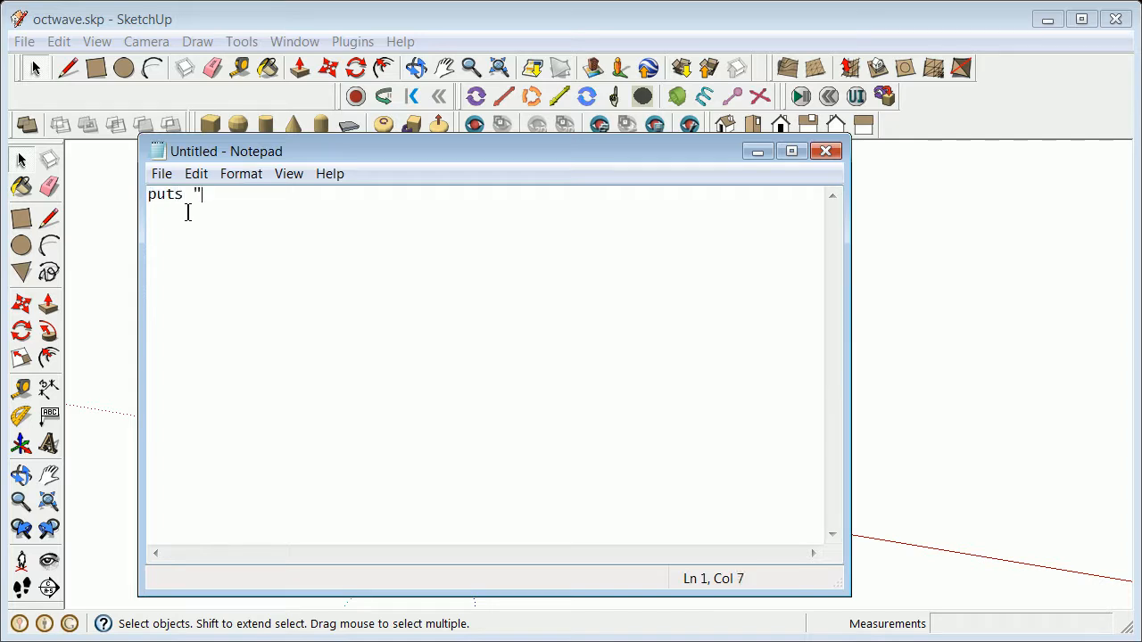
type("mark\"")
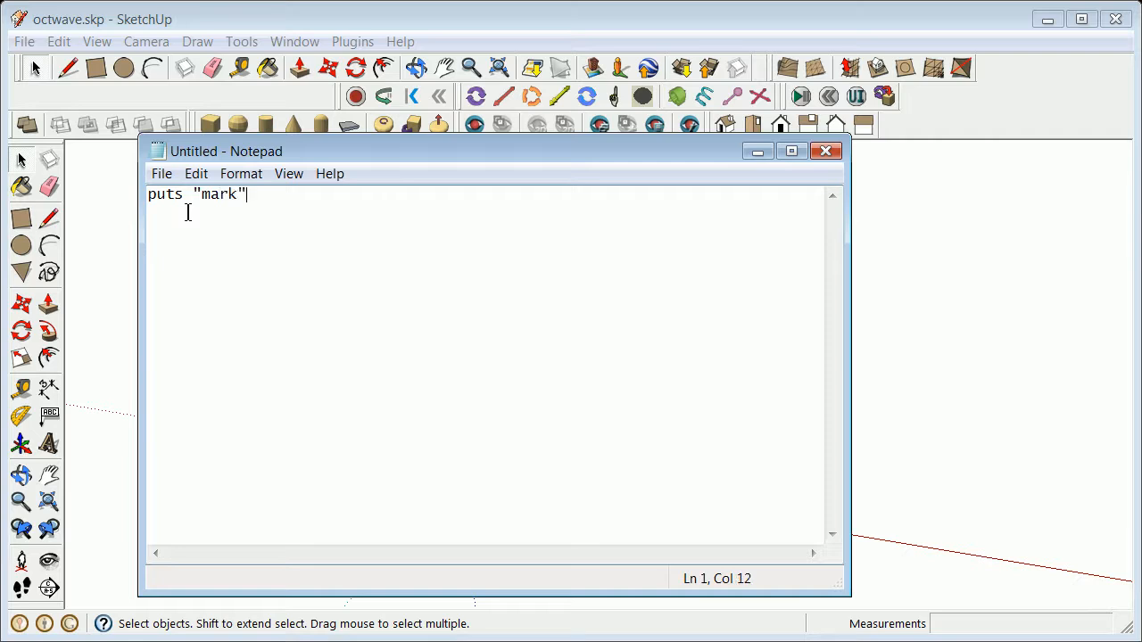
mouse_move(272, 159)
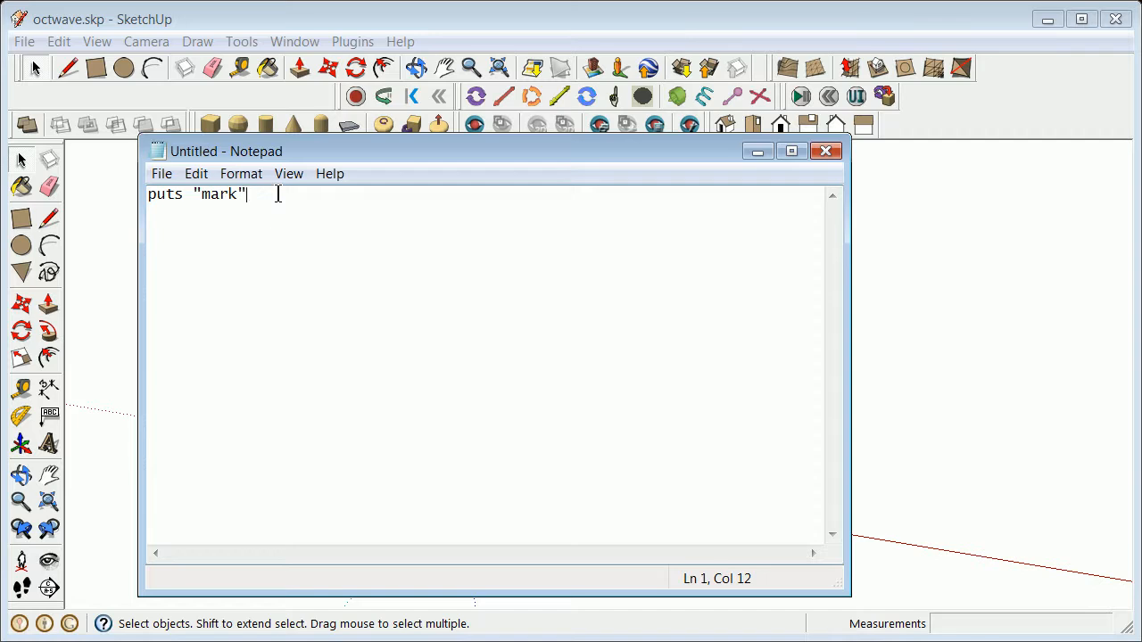
mouse_move(295, 151)
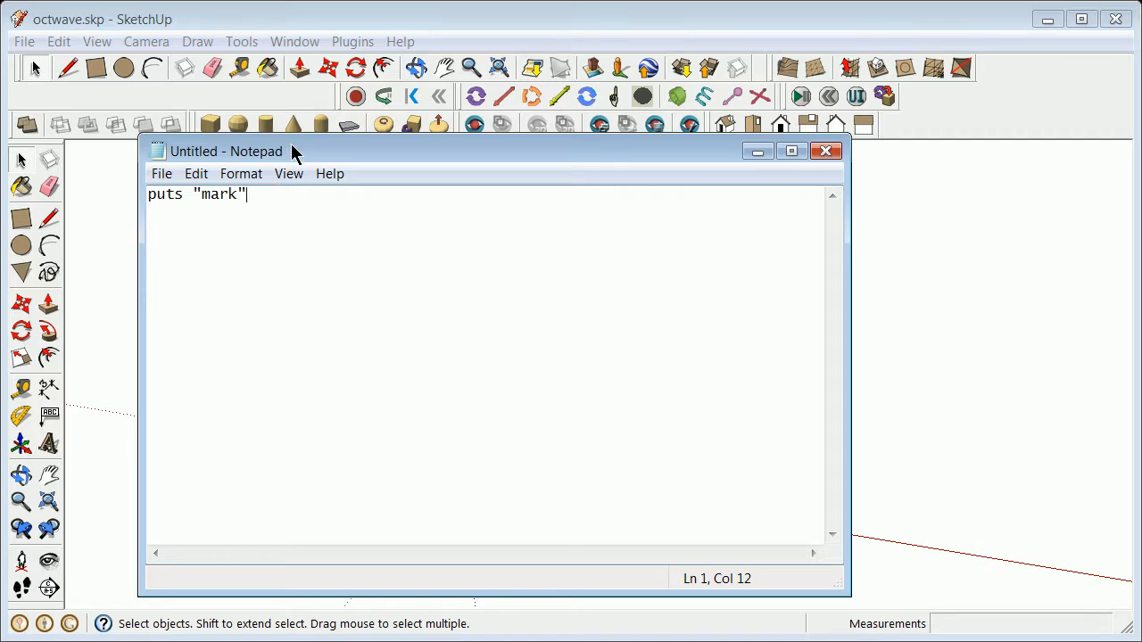
mouse_move(342, 163)
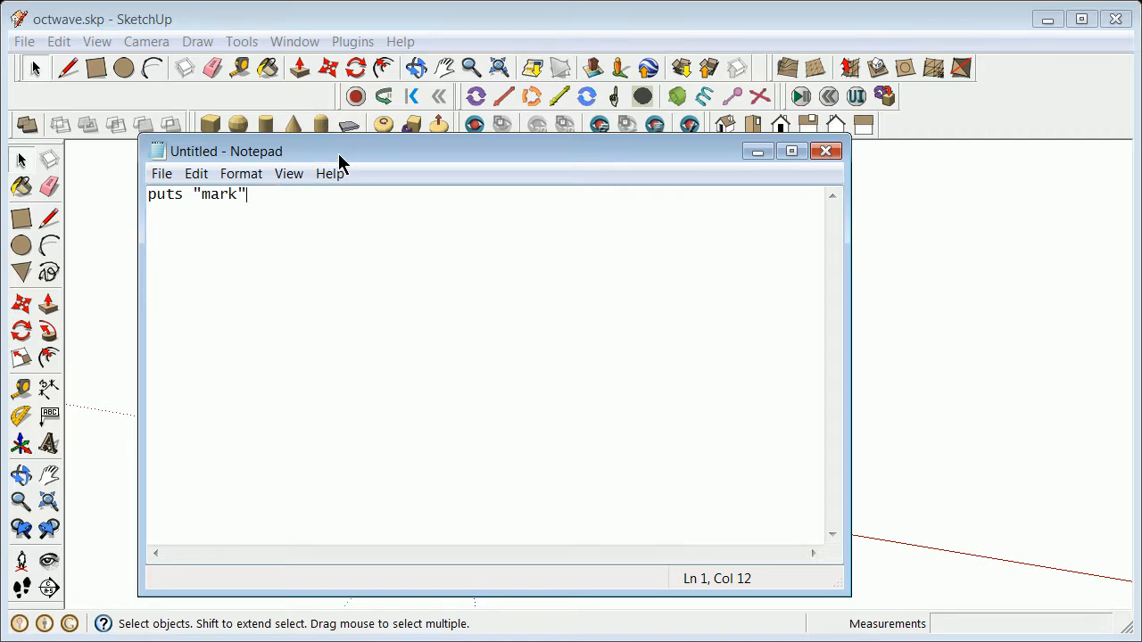
left_click_drag(339, 151, 321, 139)
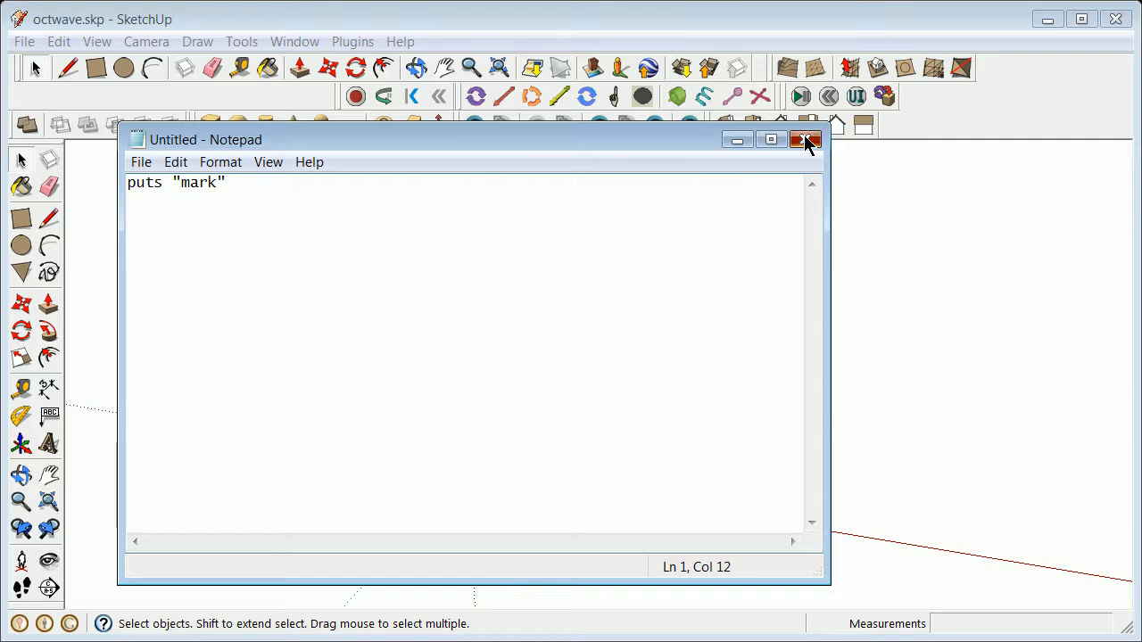
left_click(802, 140)
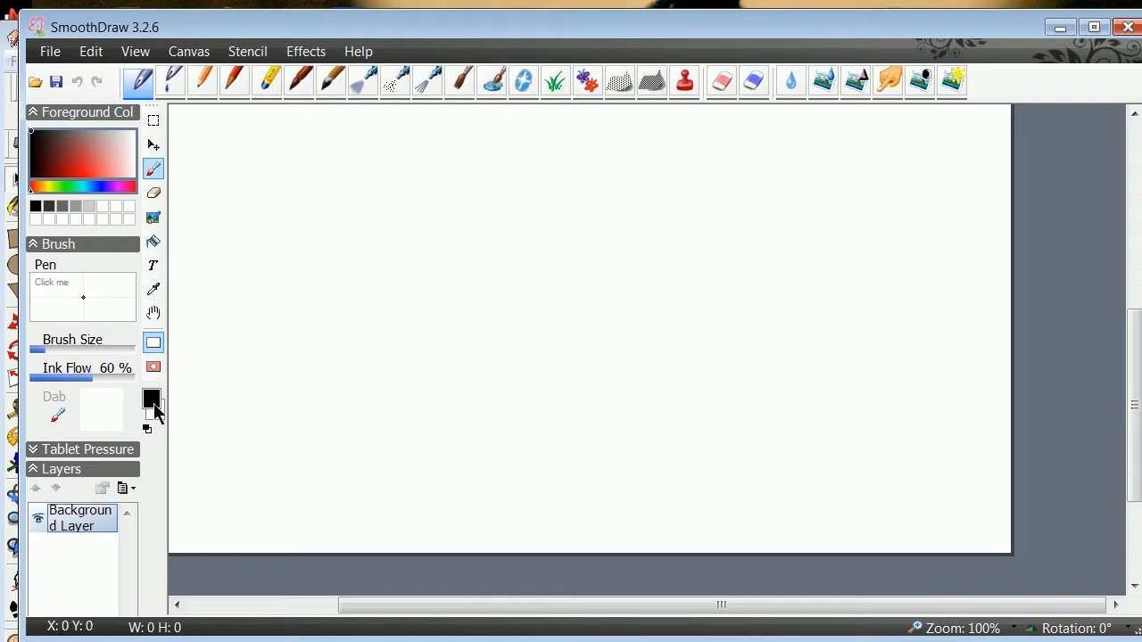
Set SmoothDraw's foreground paint colour to blue (#3548E1).
left_click(151, 400)
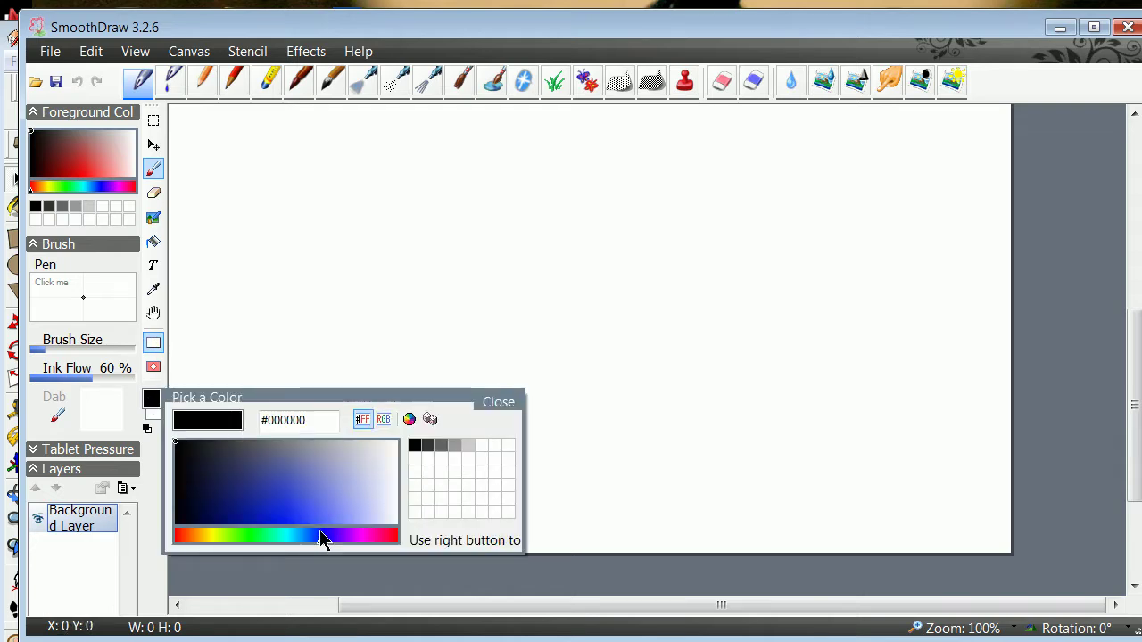
left_click(295, 502)
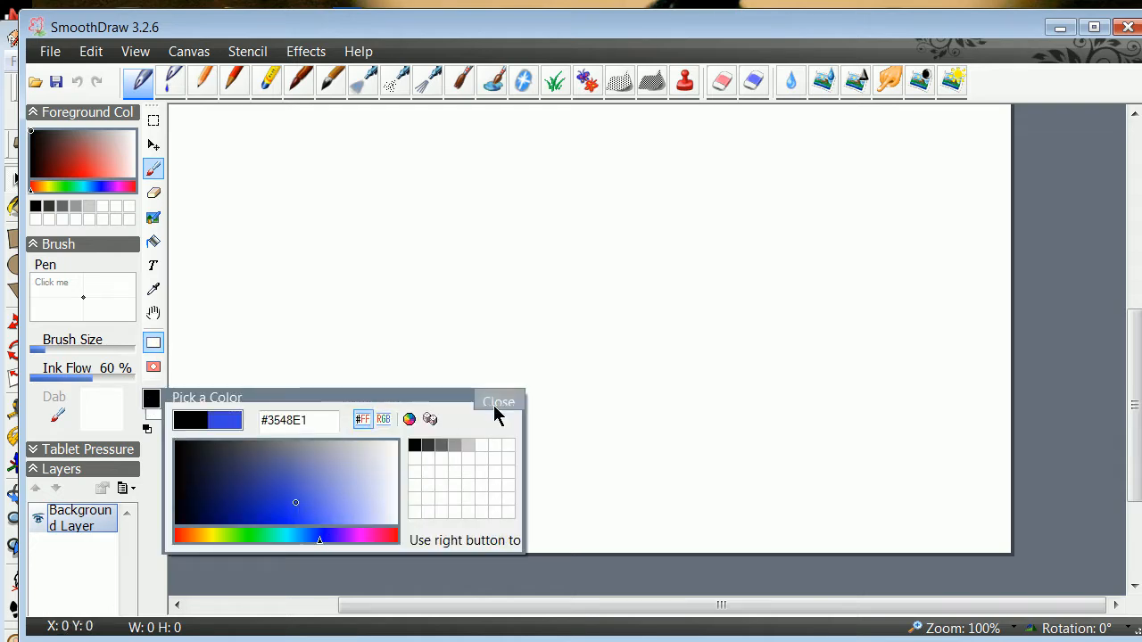
left_click(498, 401)
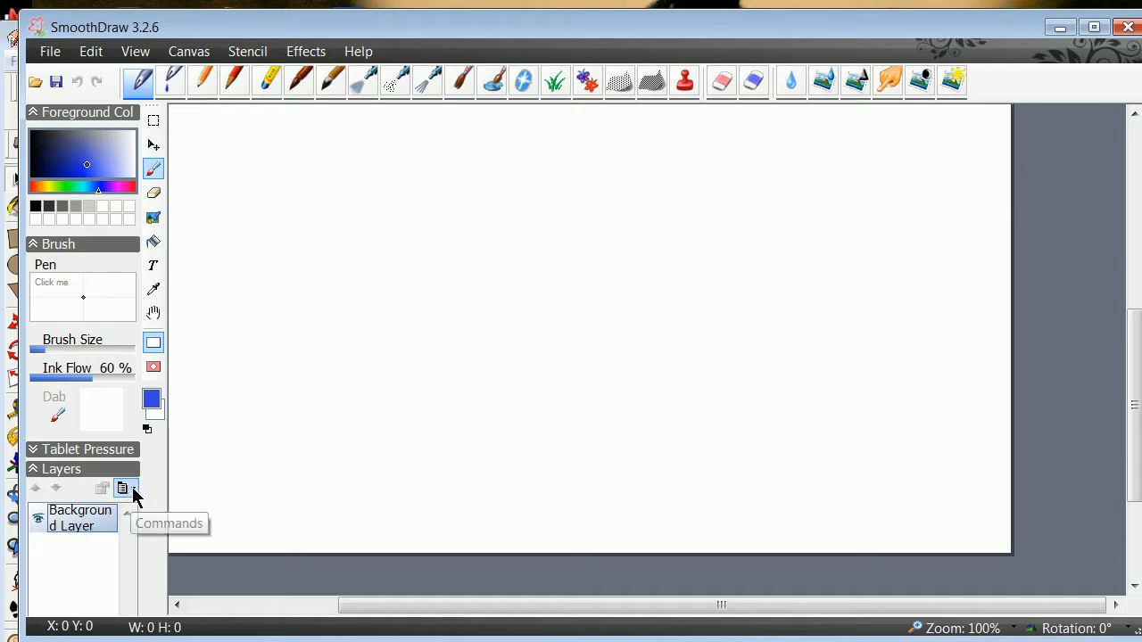
Add three new layers, Layers 1 through 3, via Layers Commands.
left_click(123, 488)
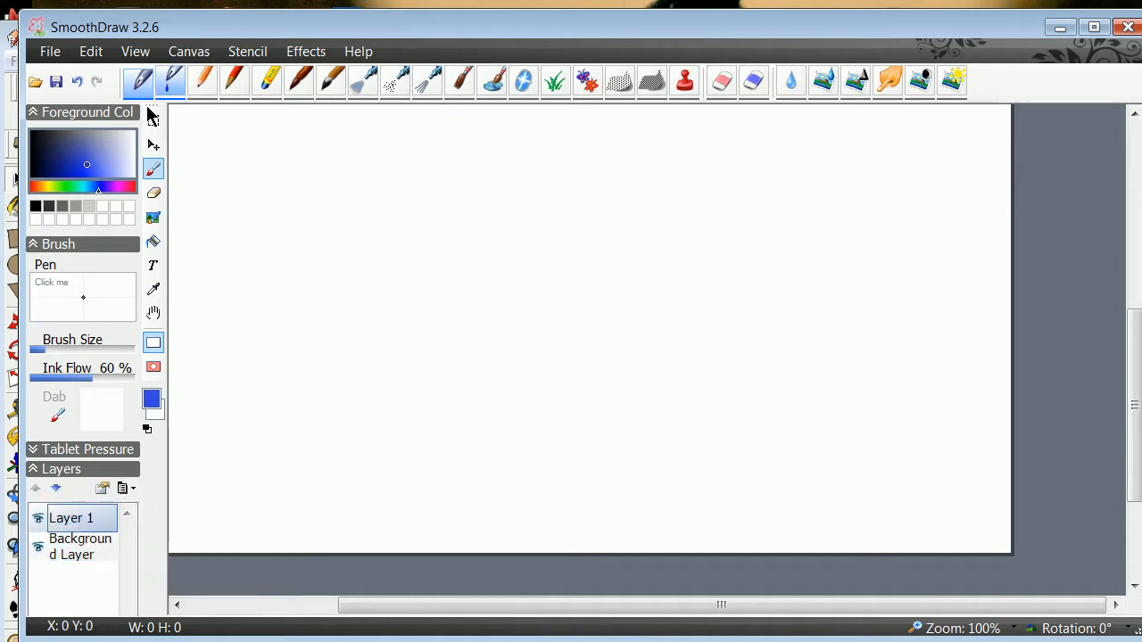
left_click(355, 82)
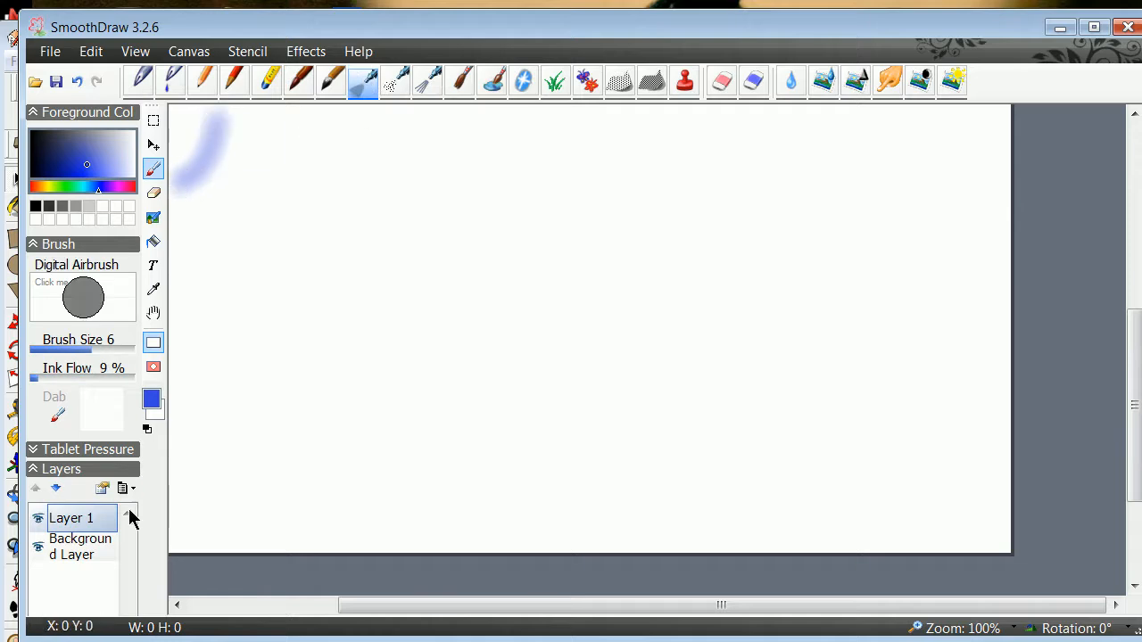
left_click(131, 488)
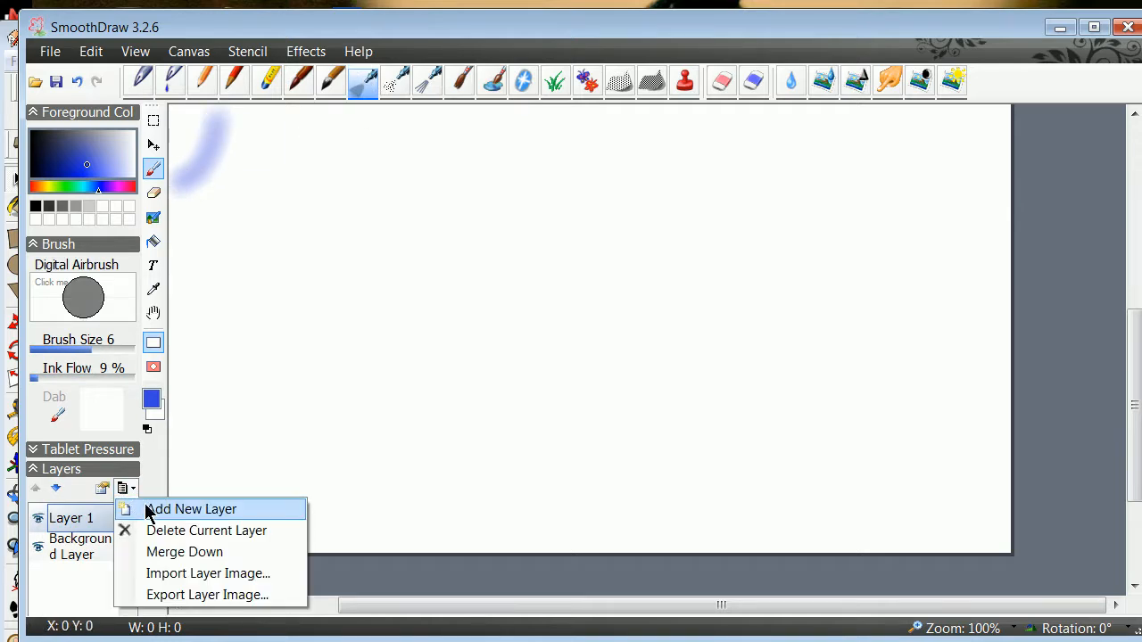
left_click(190, 508)
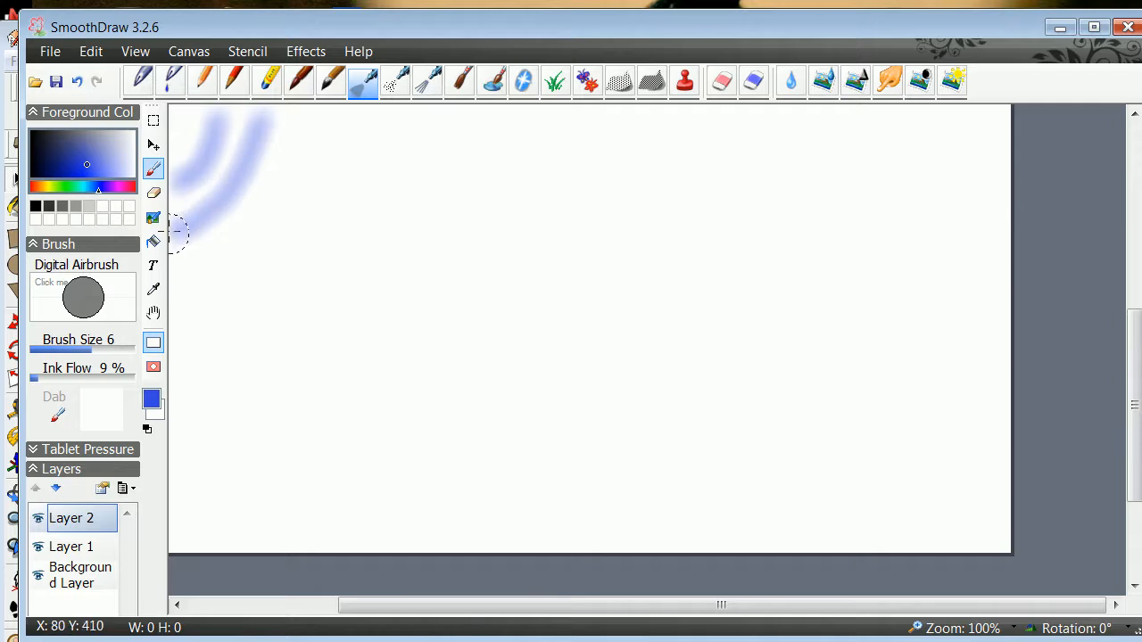
left_click(123, 488)
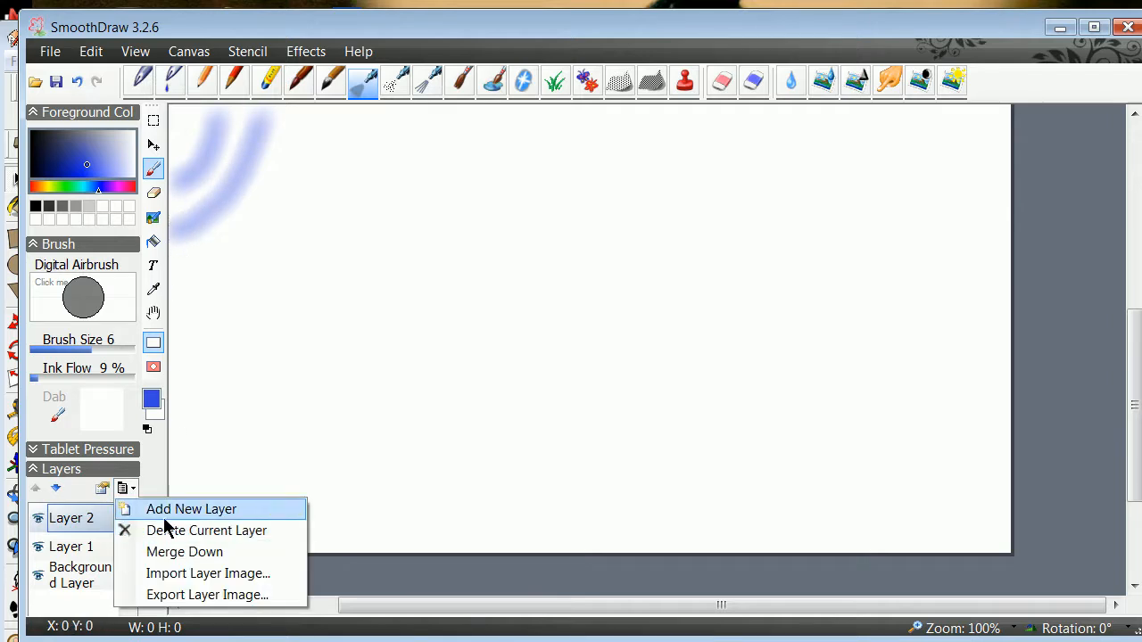
left_click(191, 508)
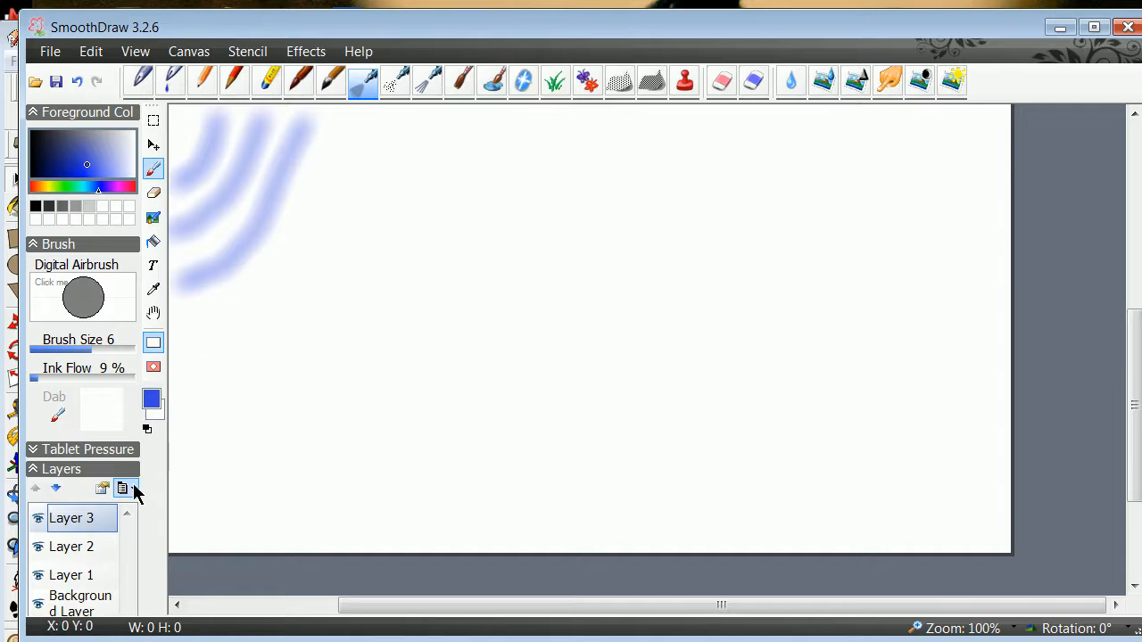
left_click(122, 489)
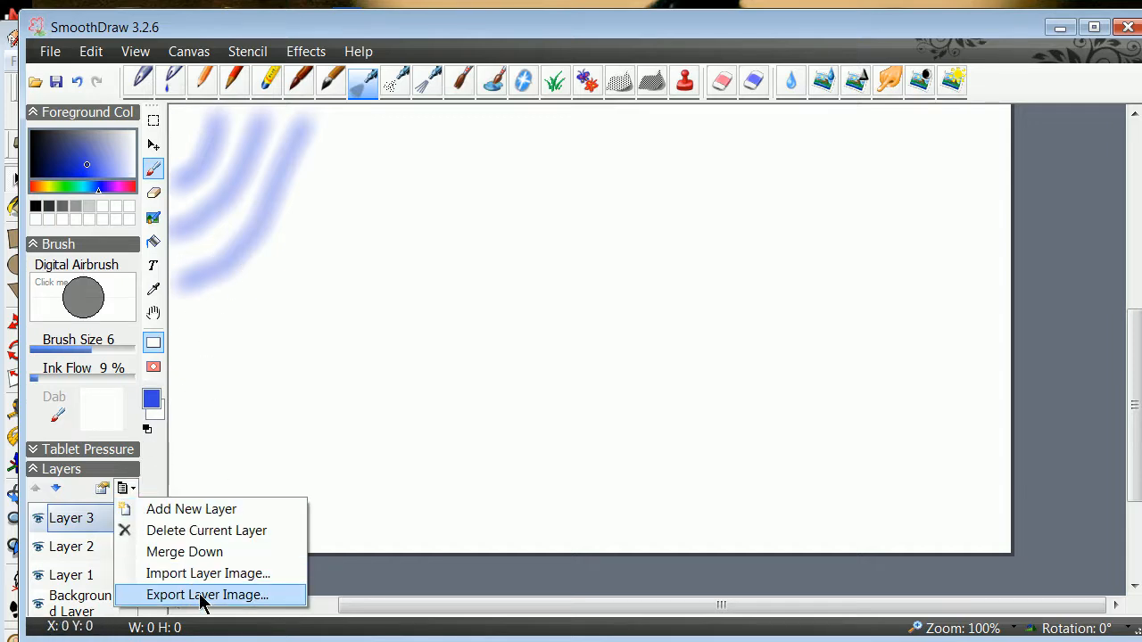
left_click(206, 594)
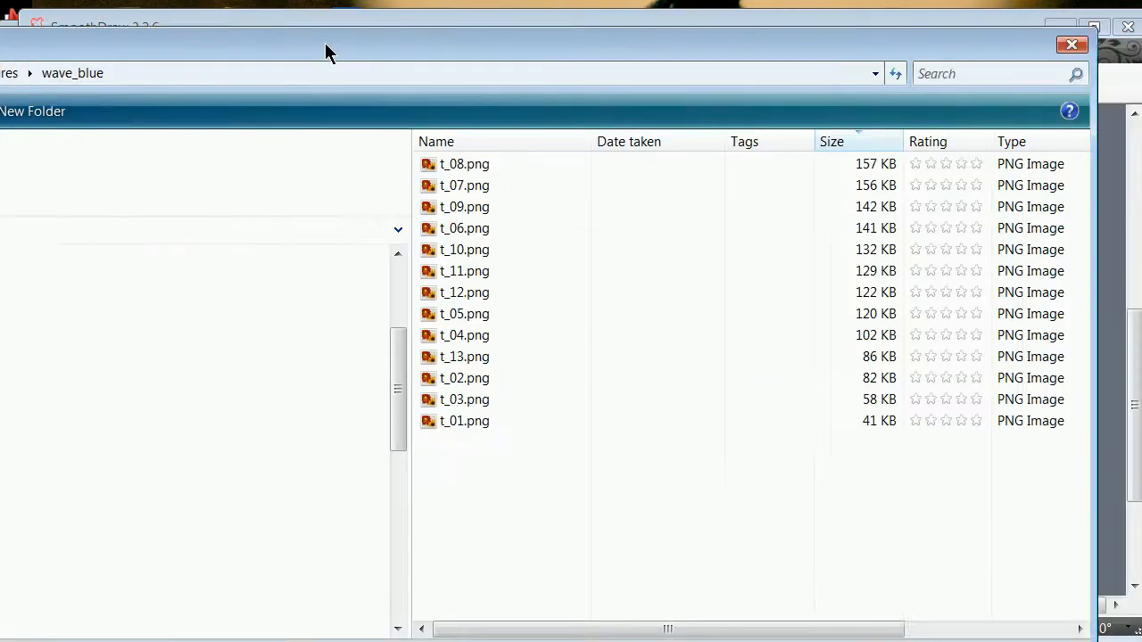
mouse_move(449, 412)
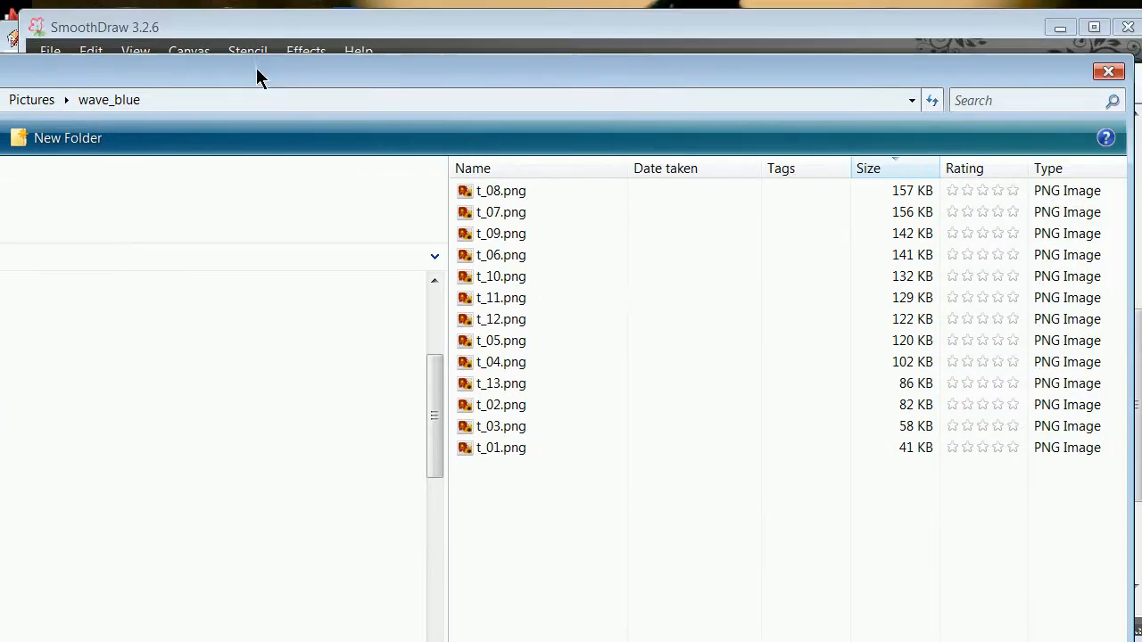
mouse_move(1107, 71)
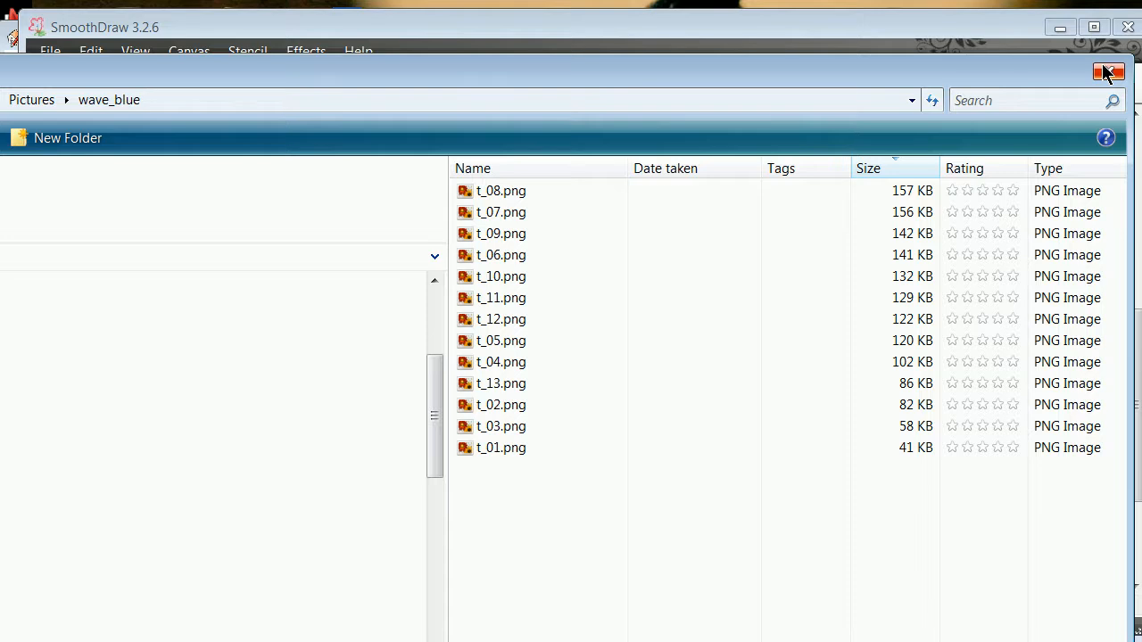
mouse_move(1109, 72)
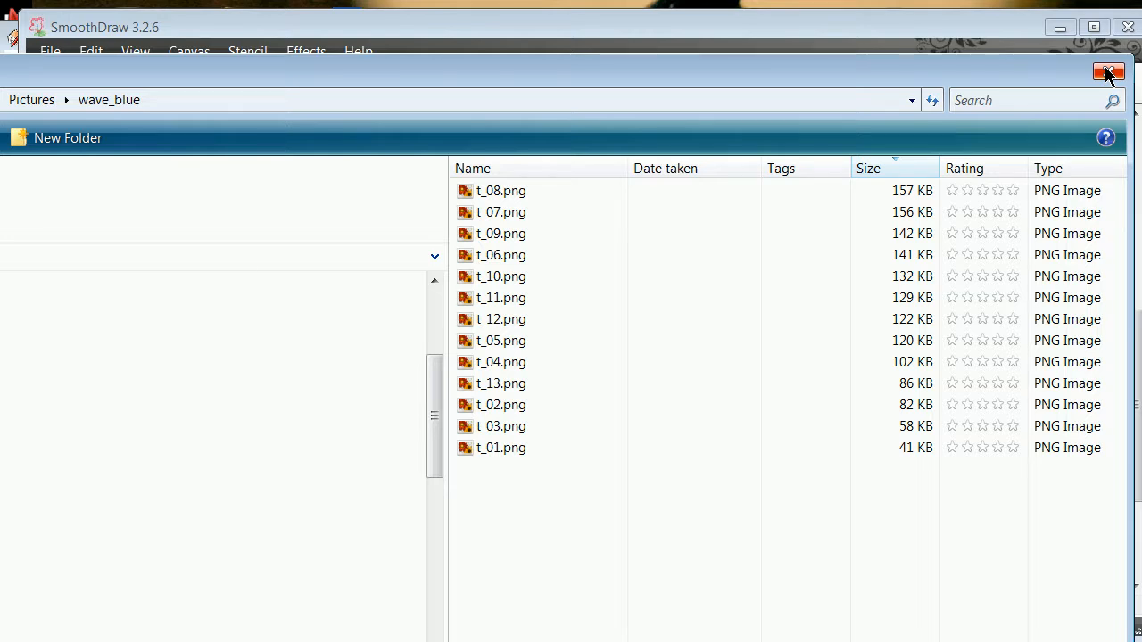
mouse_move(1106, 75)
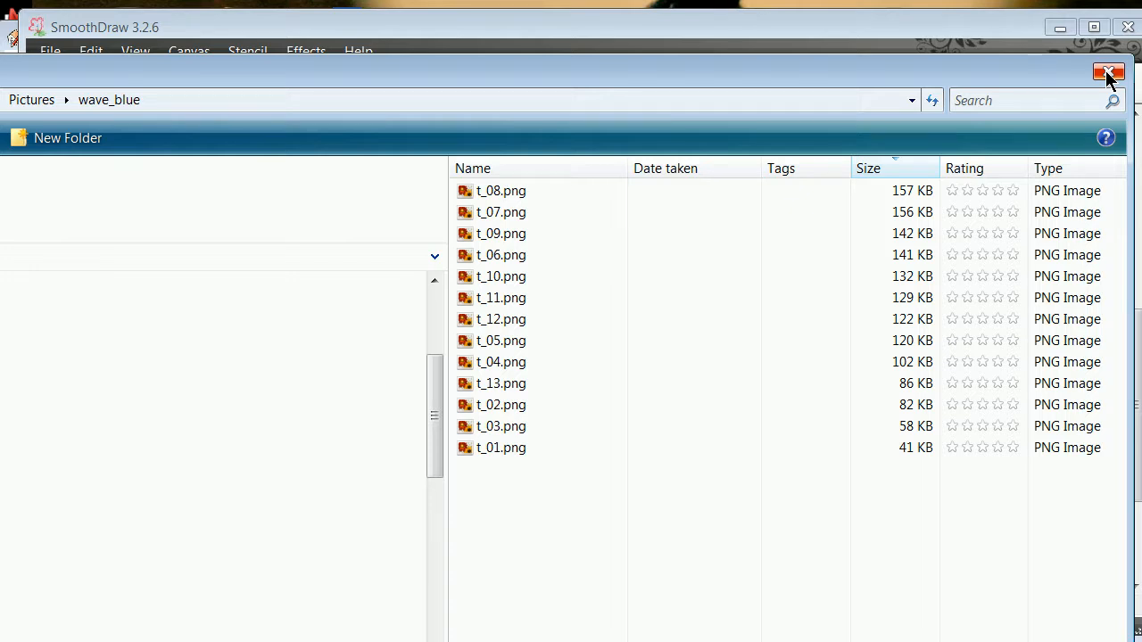
left_click(1107, 73)
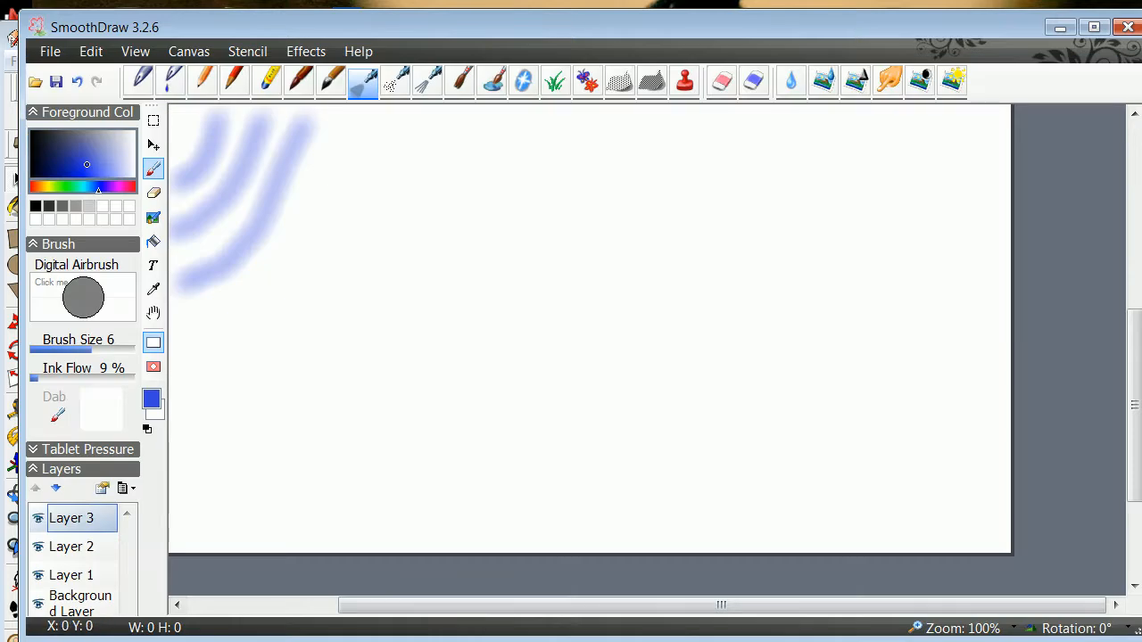